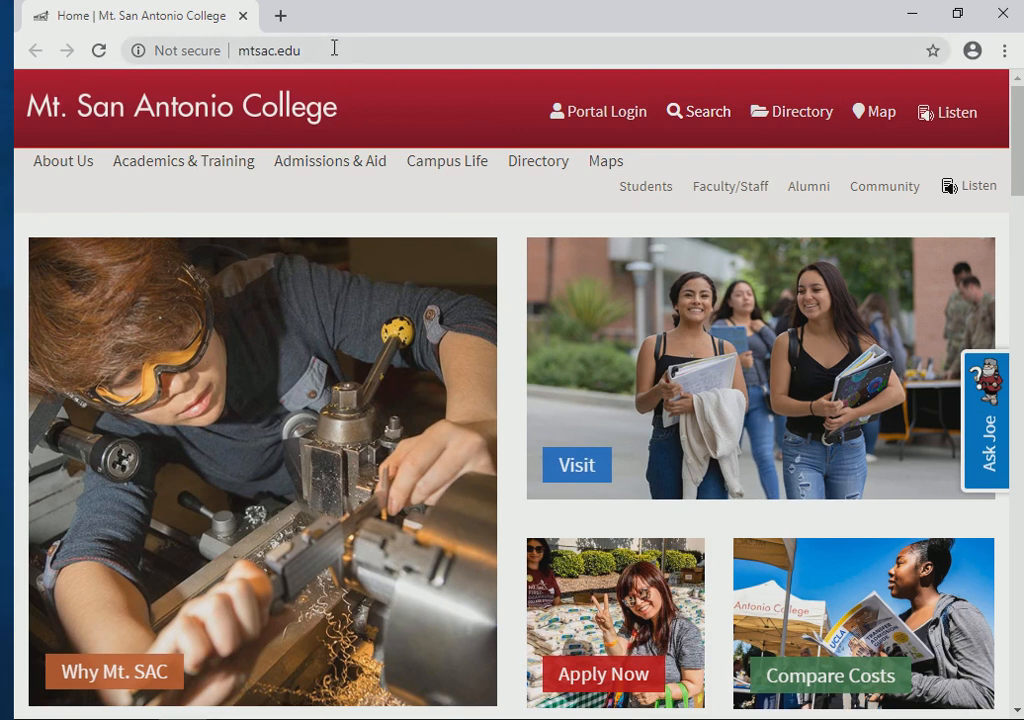
Replace the Mt. San Antonio College address with google to load Google's homepage.
left_click(268, 50)
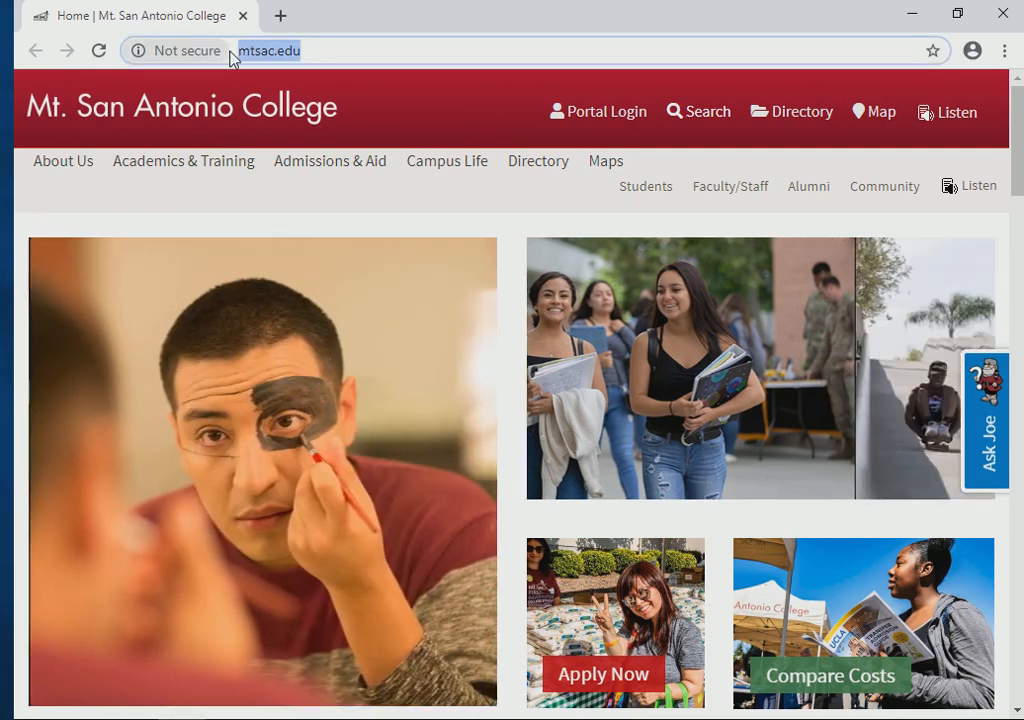
type("google.com")
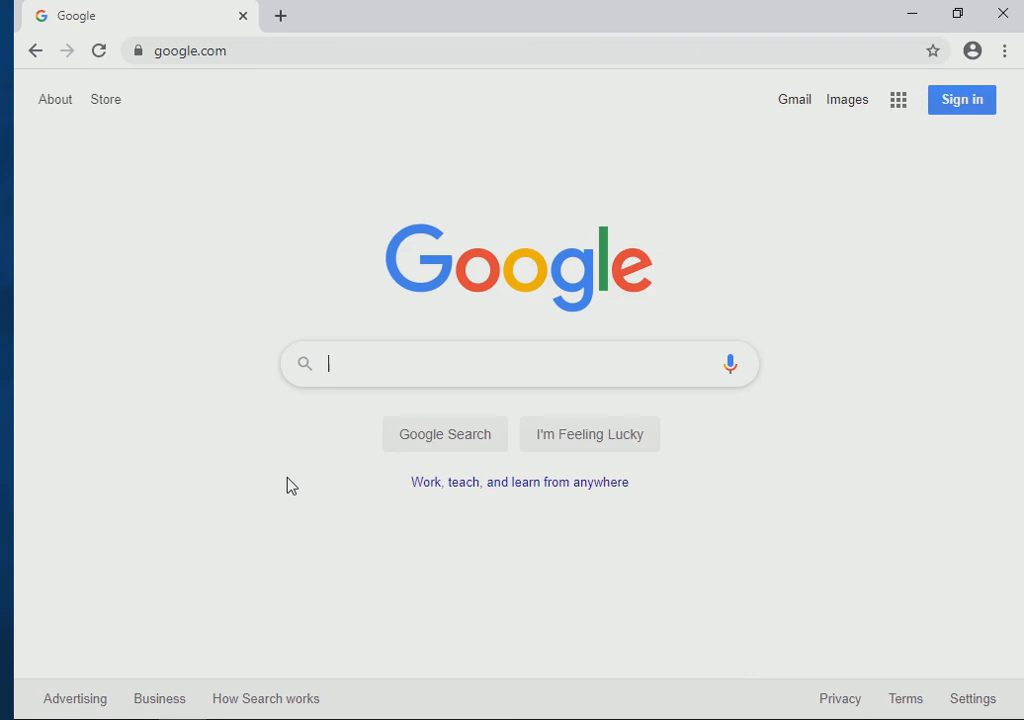
mouse_move(349, 138)
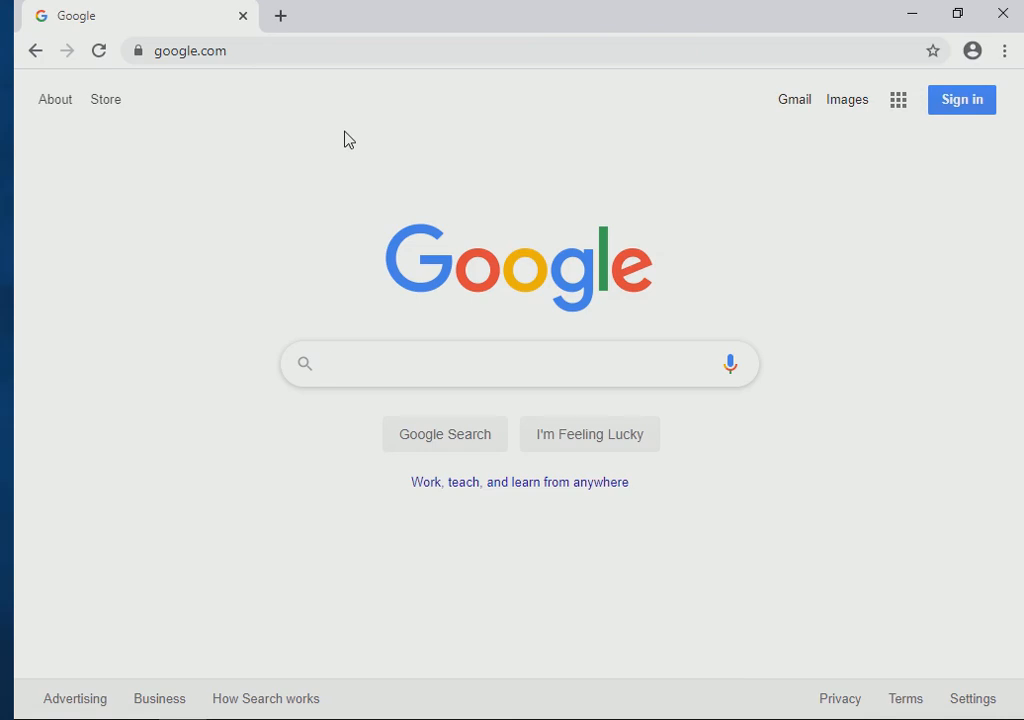
Search Google for 'archtoolbox'.
type("archtoolb")
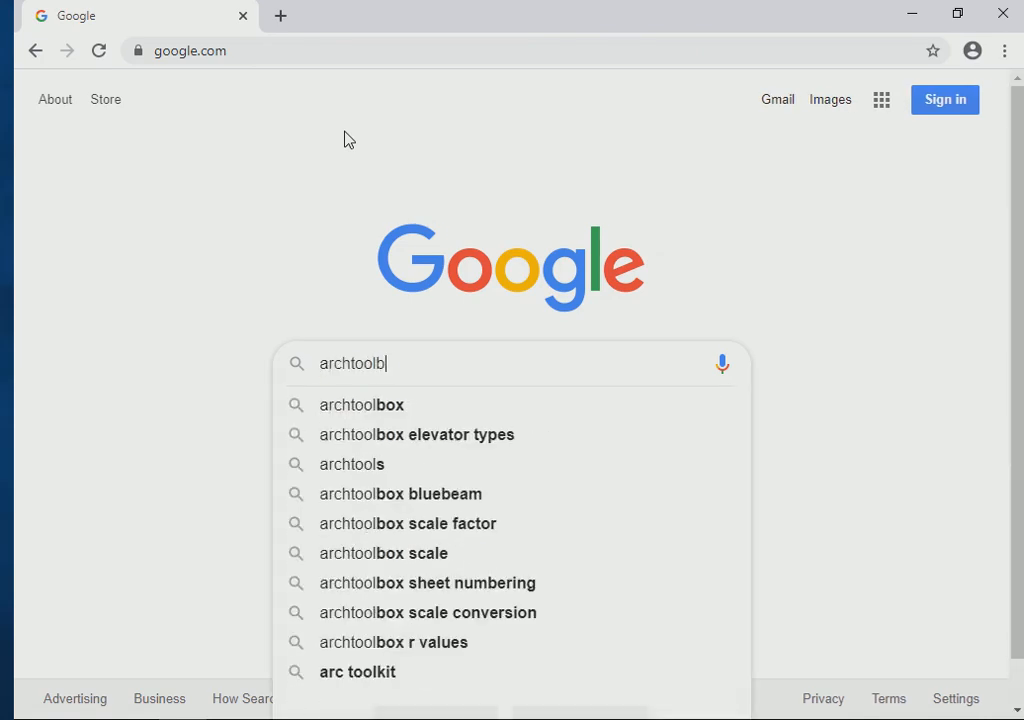
type("ox")
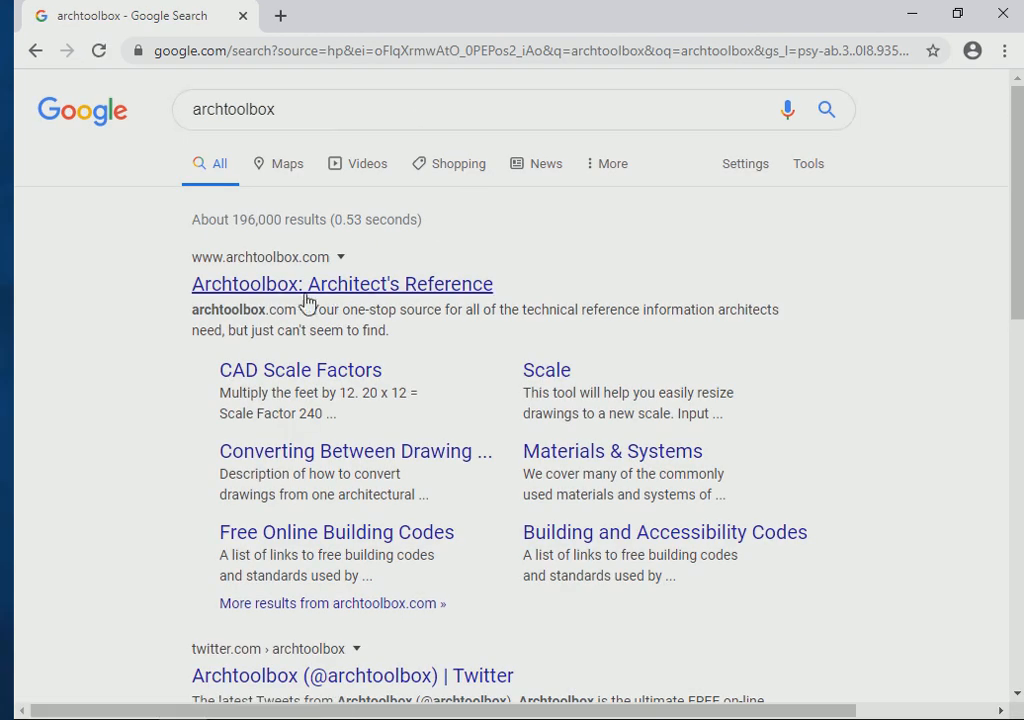
mouse_move(445, 288)
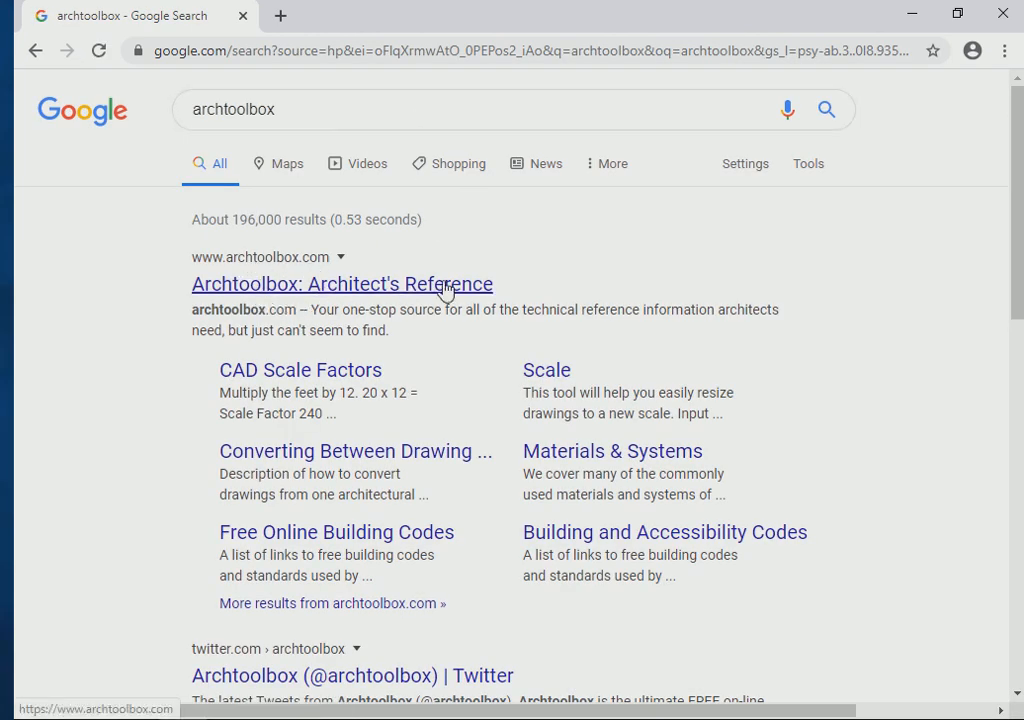
mouse_move(340, 325)
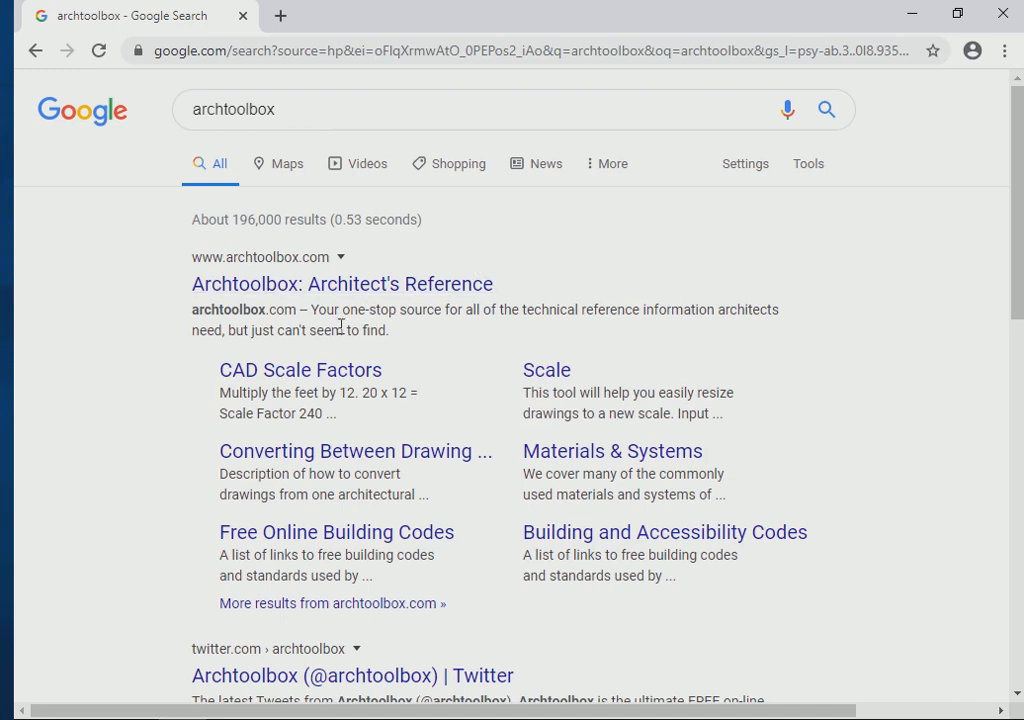
mouse_move(271, 313)
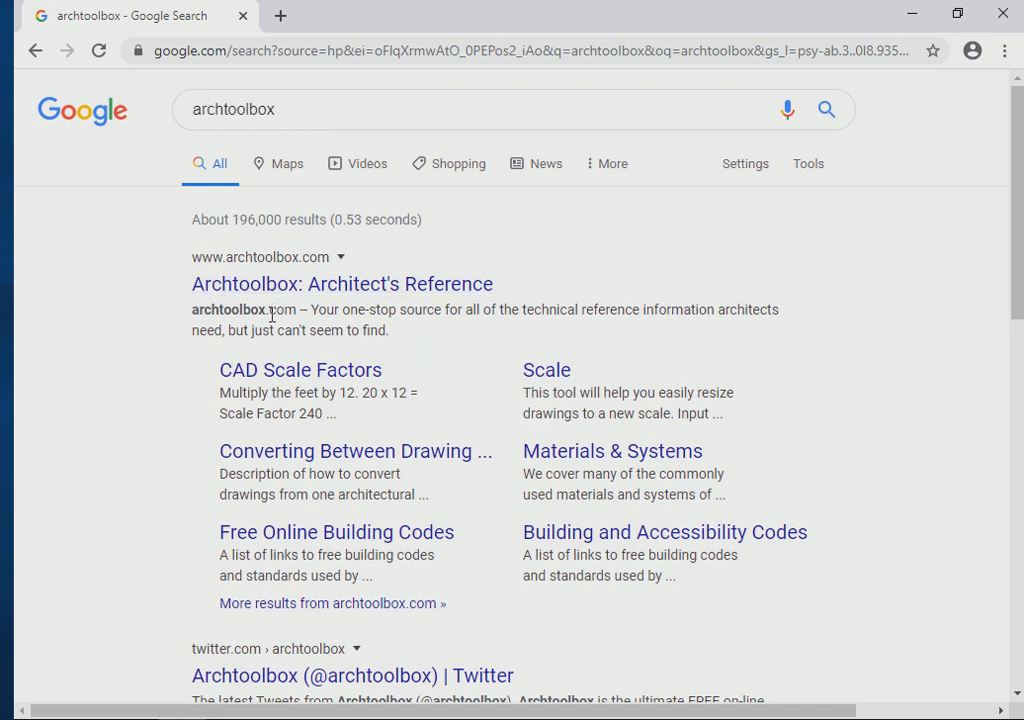
mouse_move(320, 382)
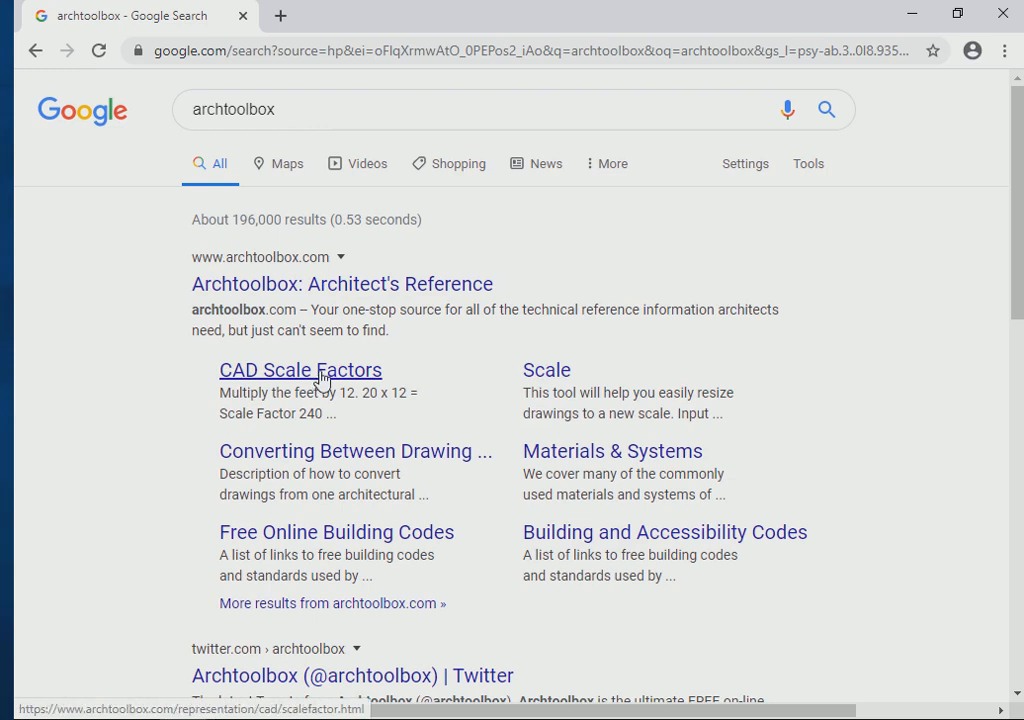
mouse_move(331, 390)
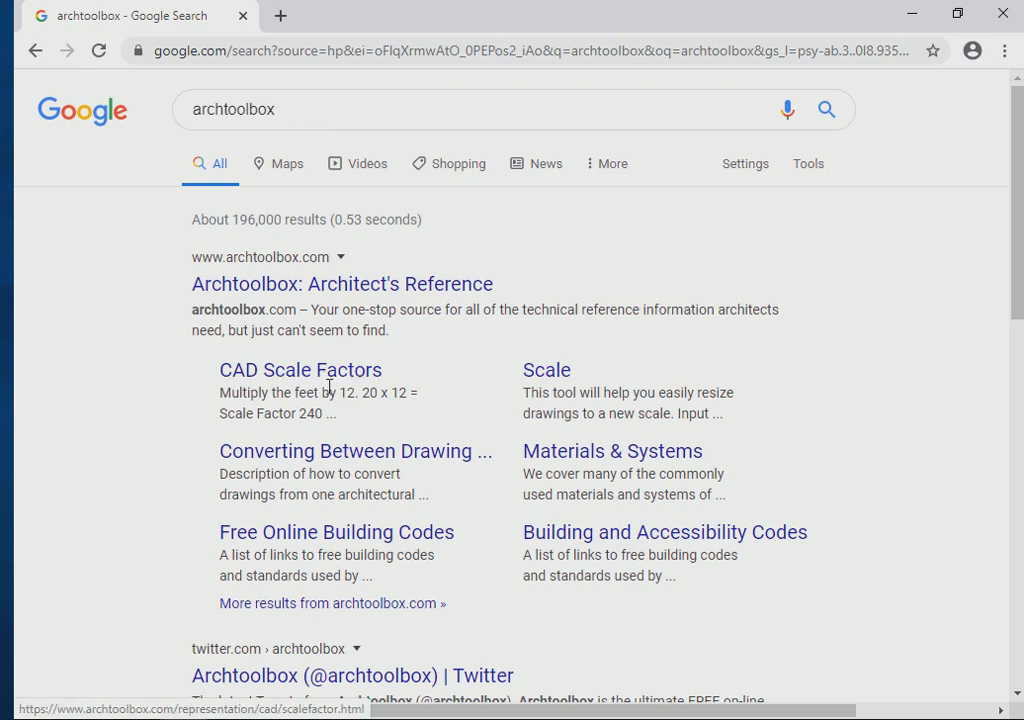
mouse_move(308, 380)
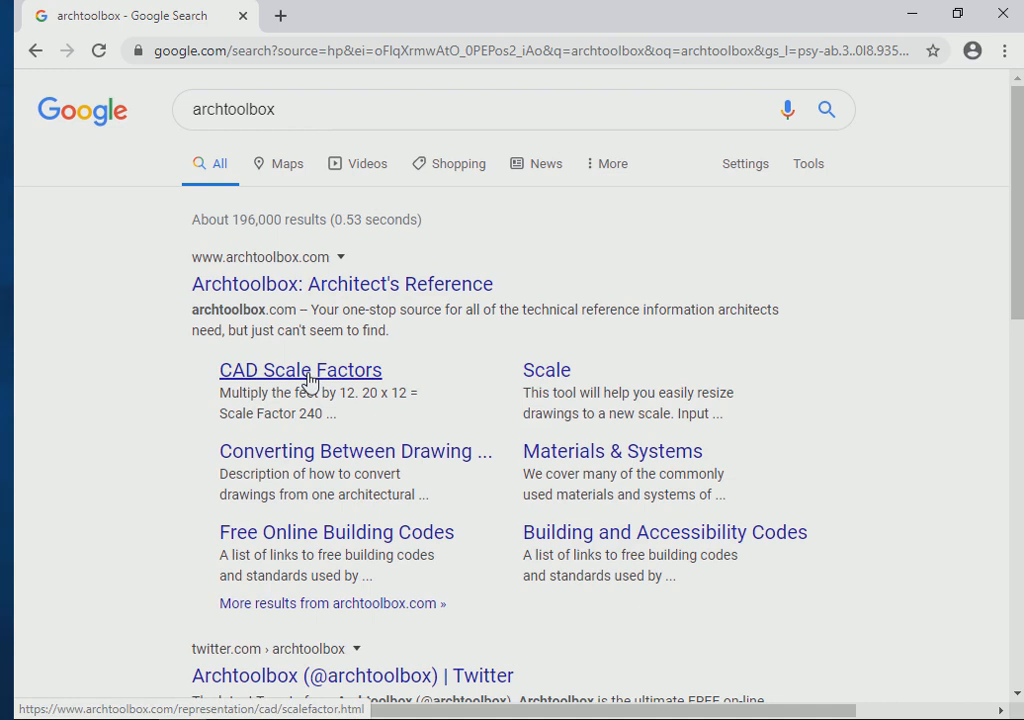
mouse_move(341, 297)
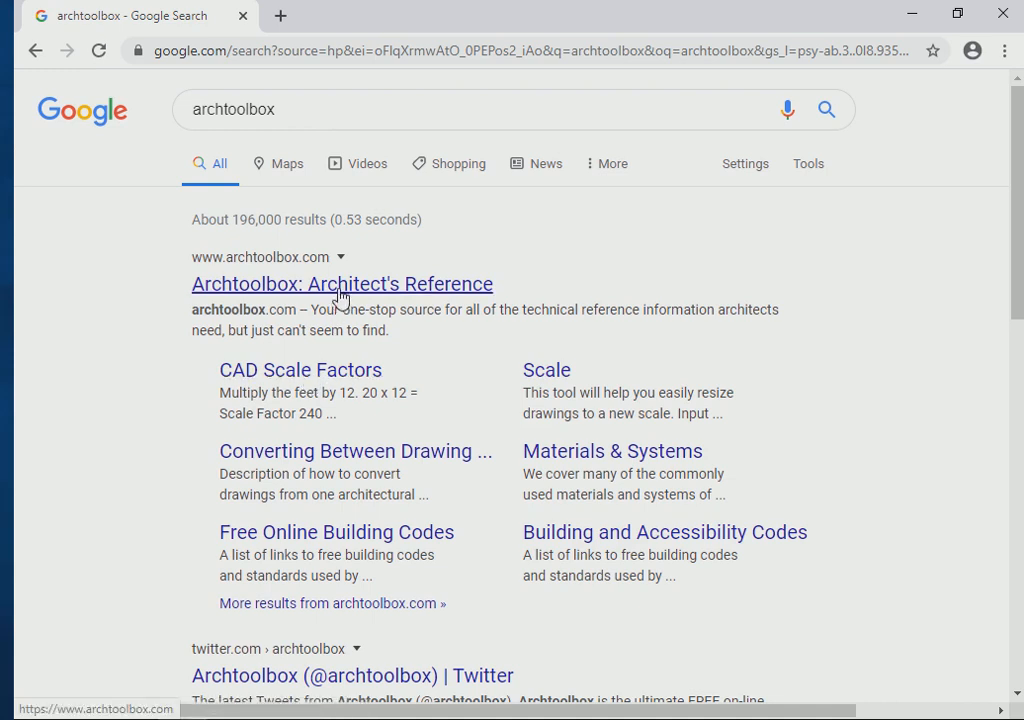
Open the Archtoolbox site from the results and browse its Scale section.
left_click(341, 284)
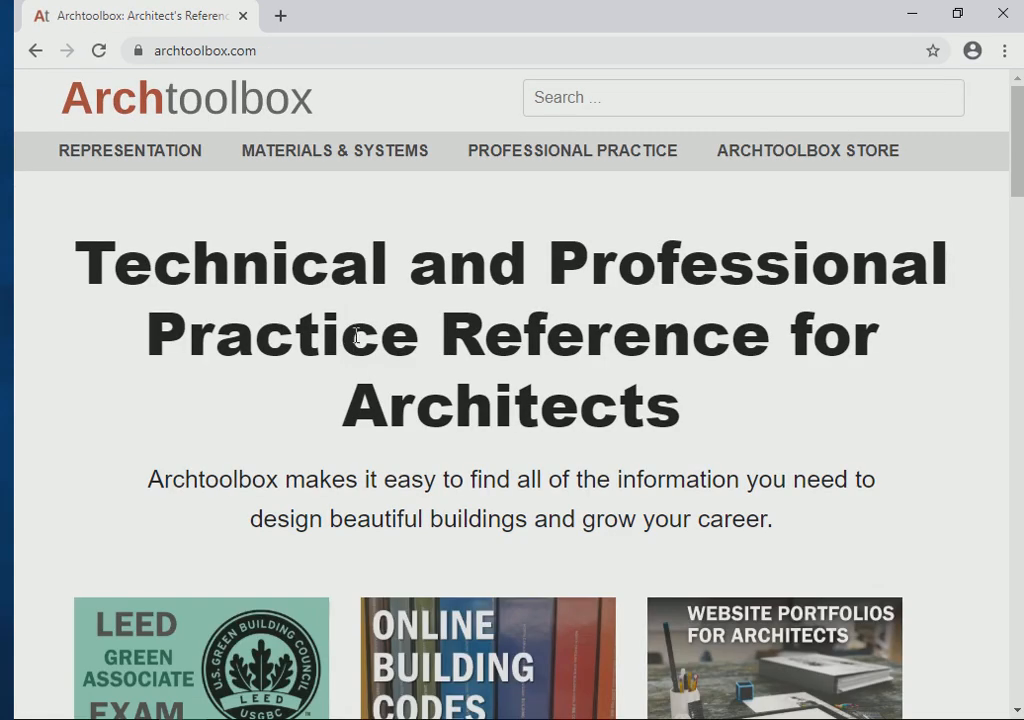
scroll("down", 3)
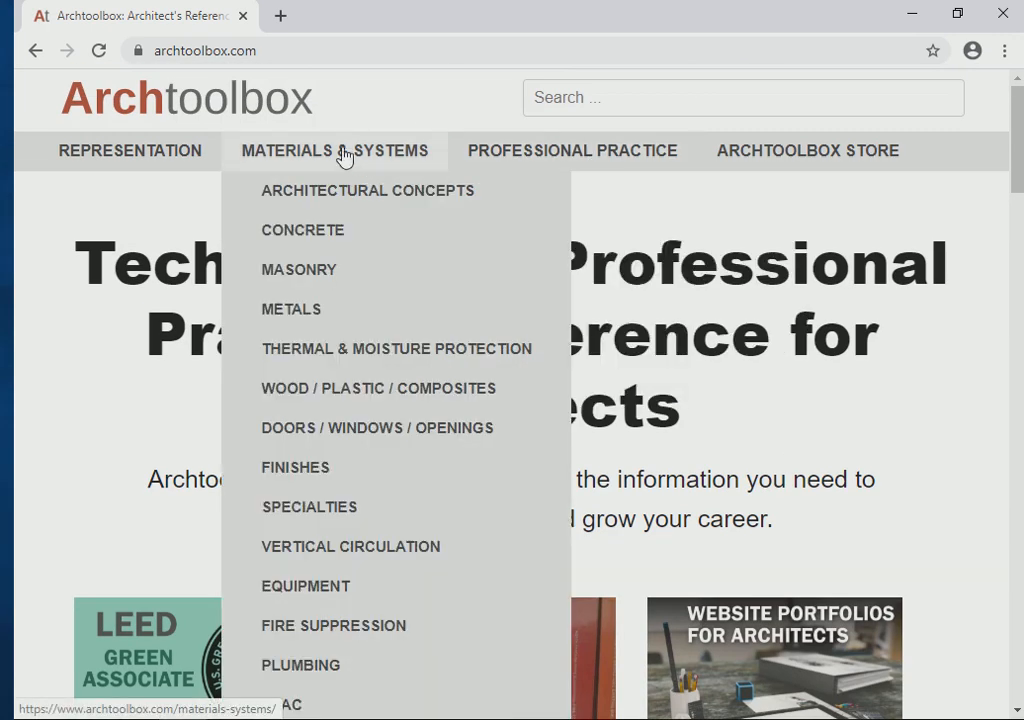
mouse_move(348, 504)
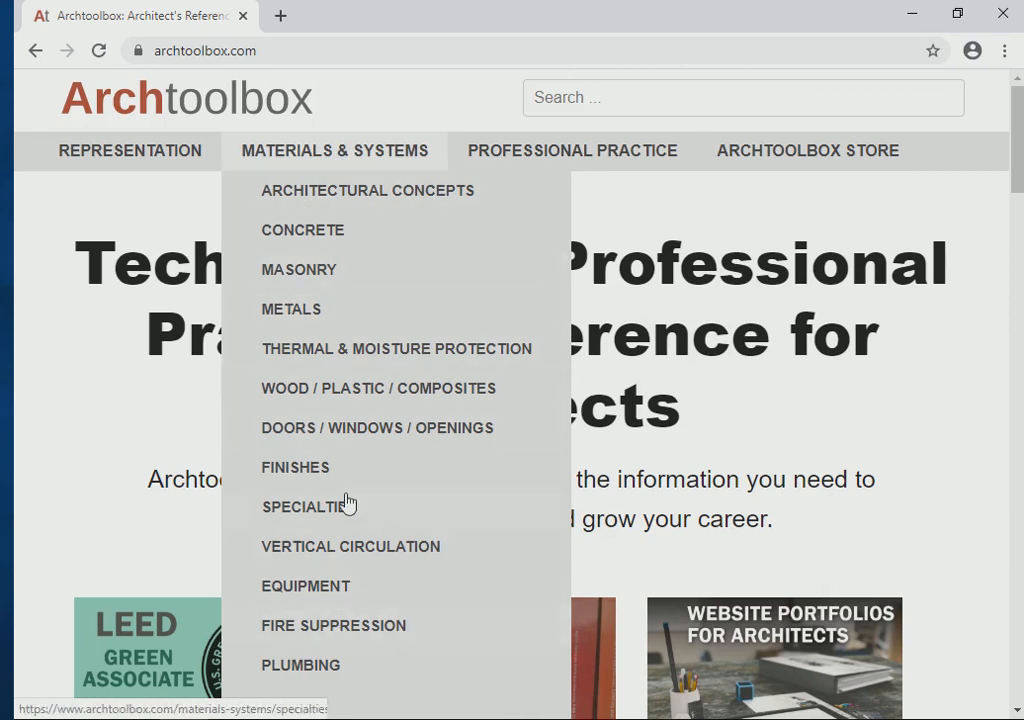
mouse_move(130, 150)
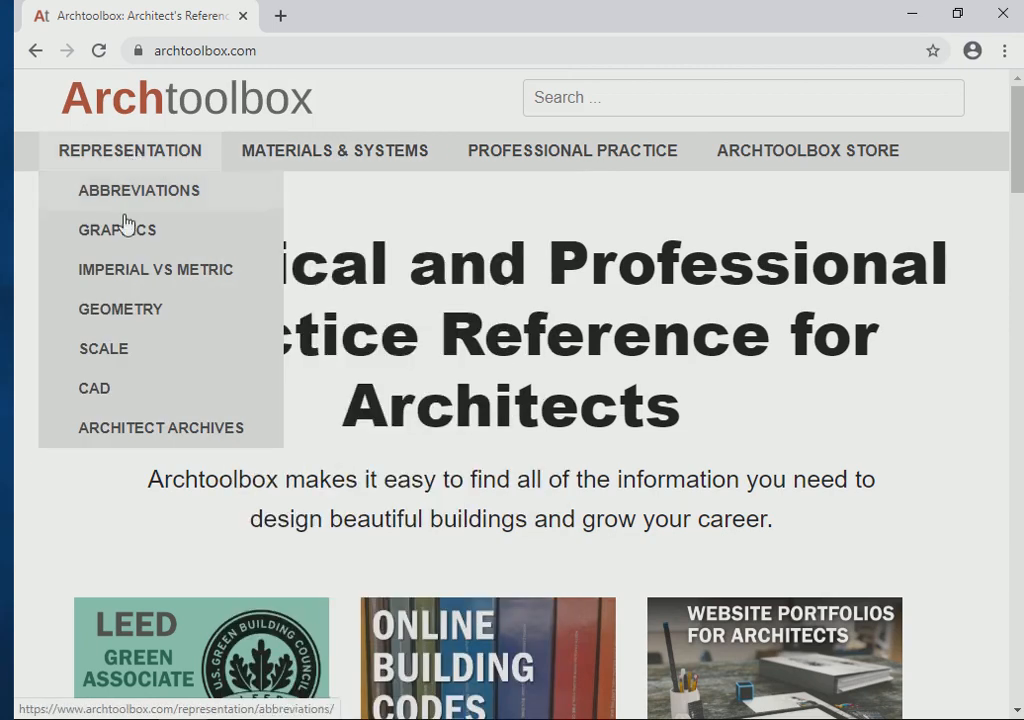
mouse_move(120, 365)
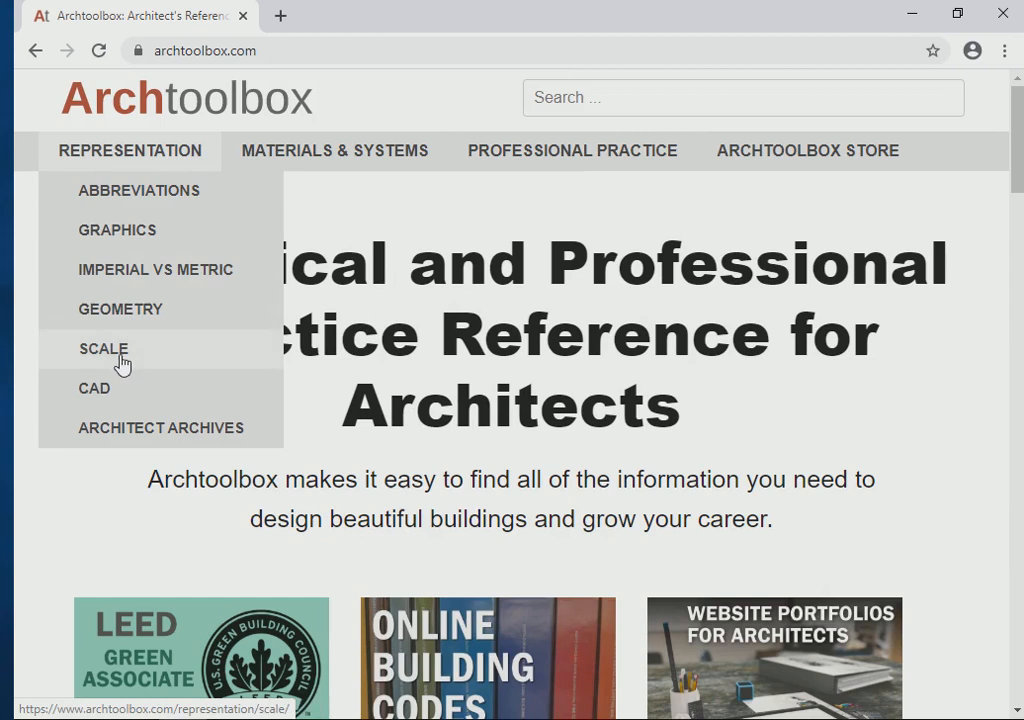
left_click(102, 348)
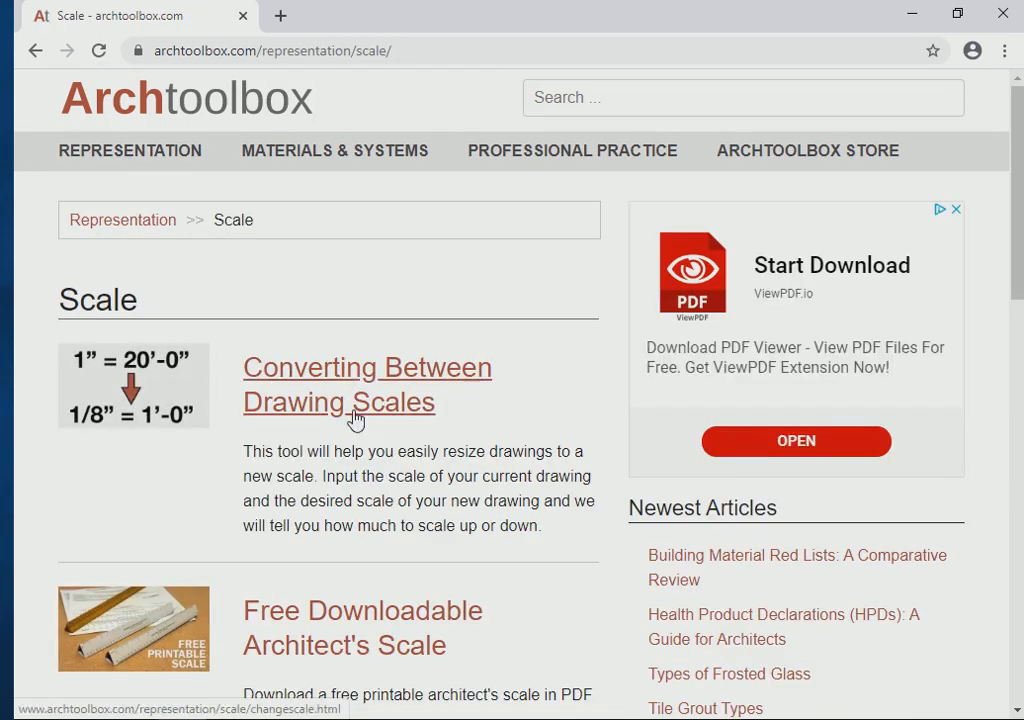
scroll("down", 3)
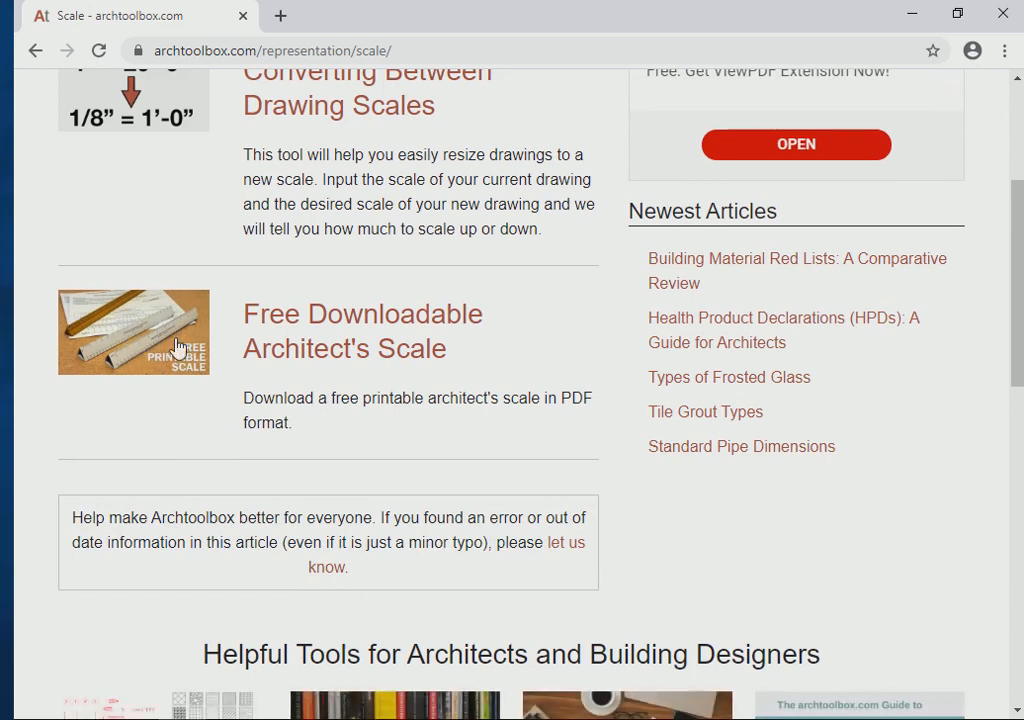
Open the Converting Between Drawing Scales article, then go back.
scroll("up", 3)
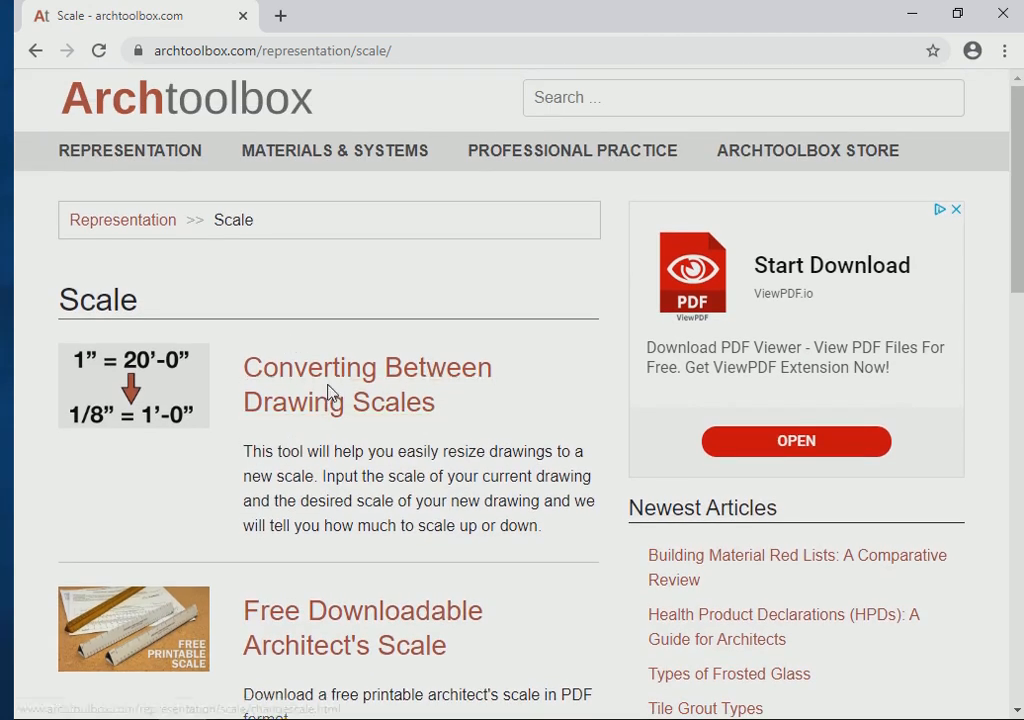
mouse_move(372, 410)
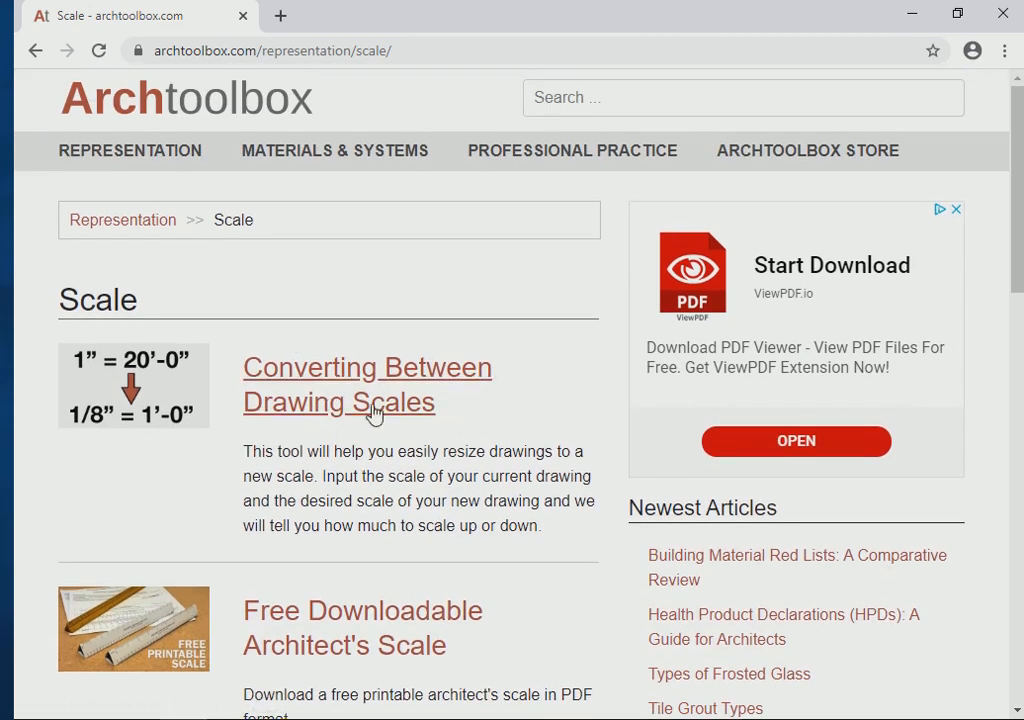
left_click(130, 150)
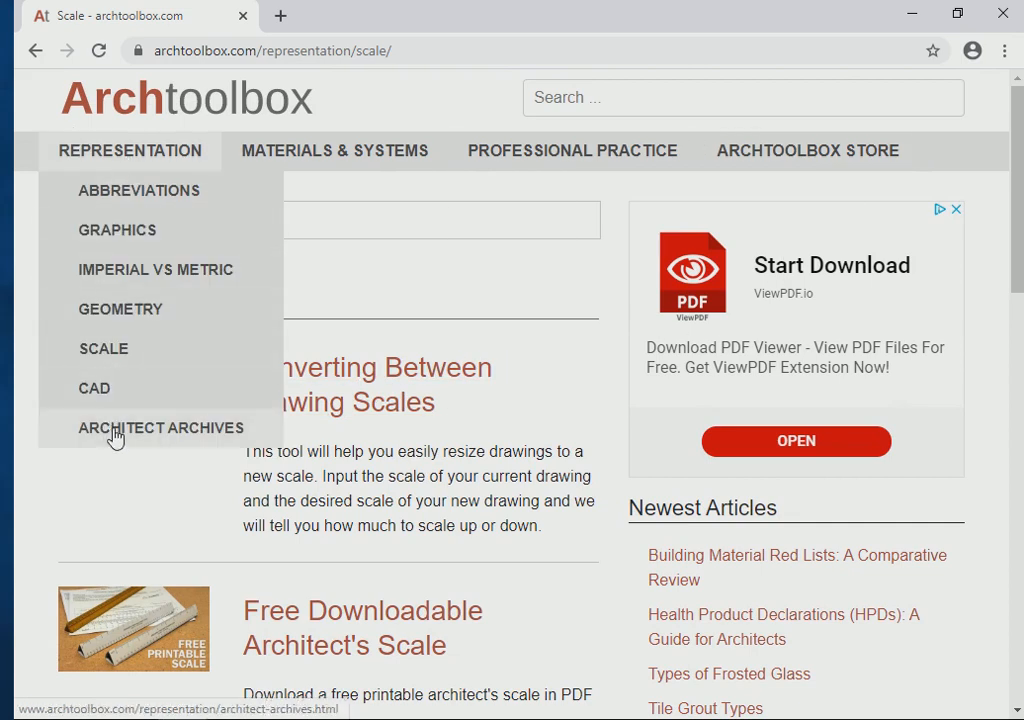
left_click(37, 50)
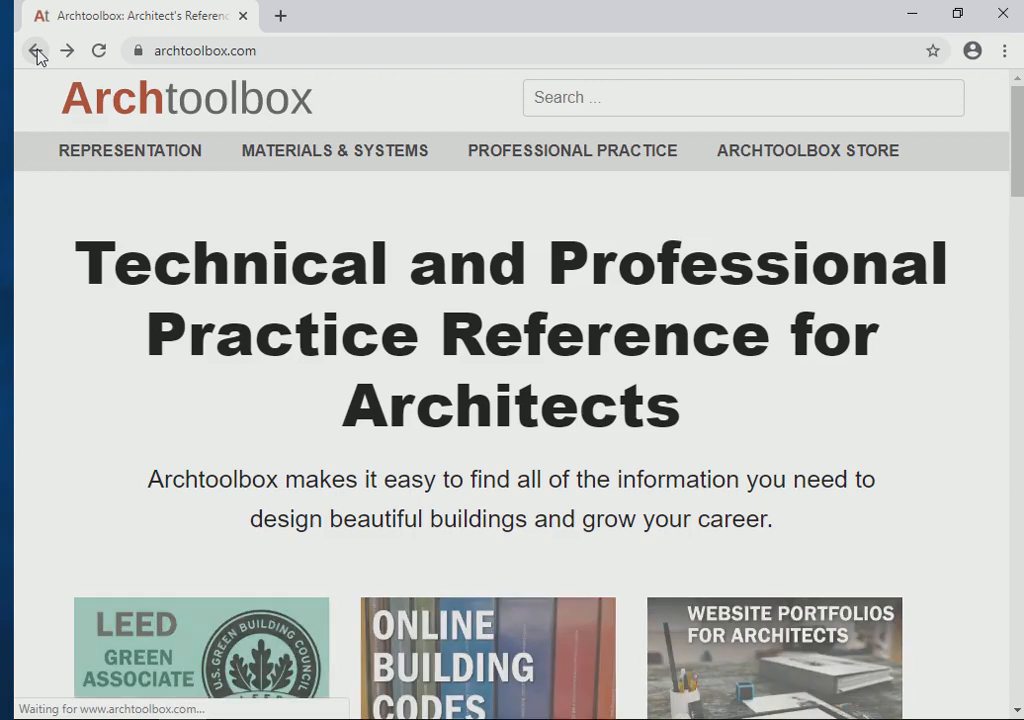
Return to the archtoolbox results and open the CAD Scale Factors sitelink.
left_click(37, 50)
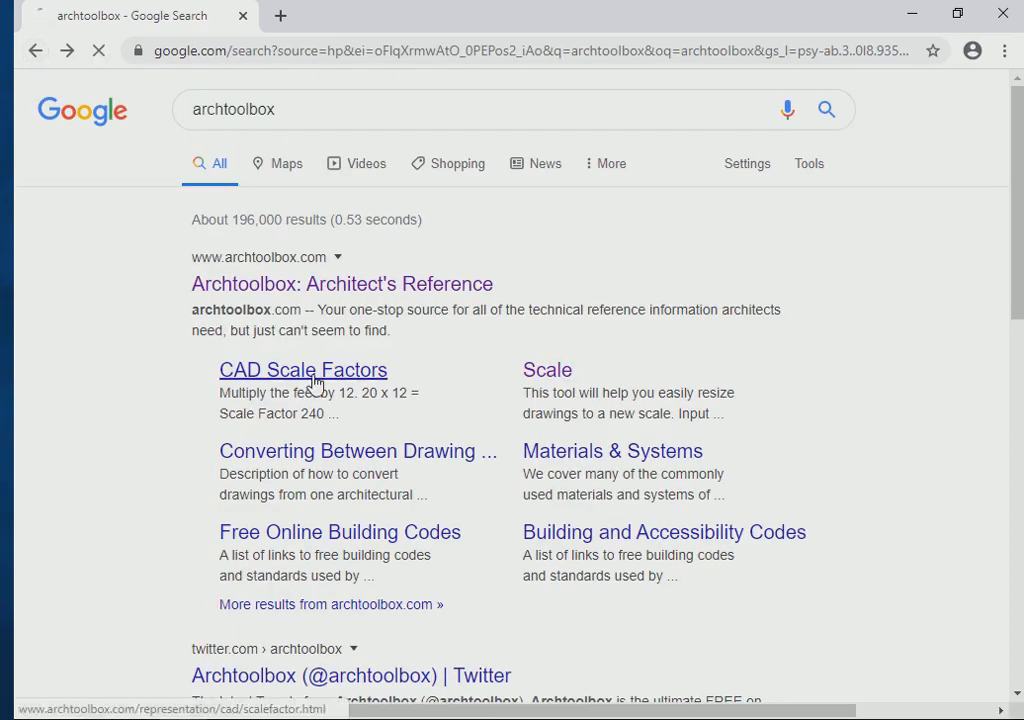
left_click(303, 370)
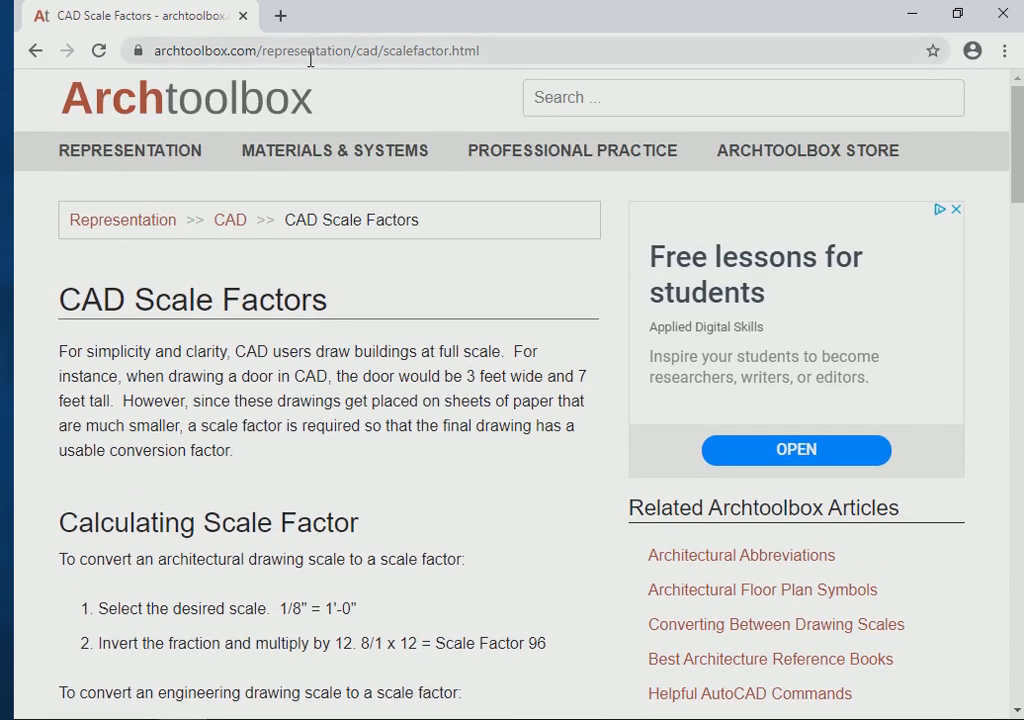
mouse_move(419, 60)
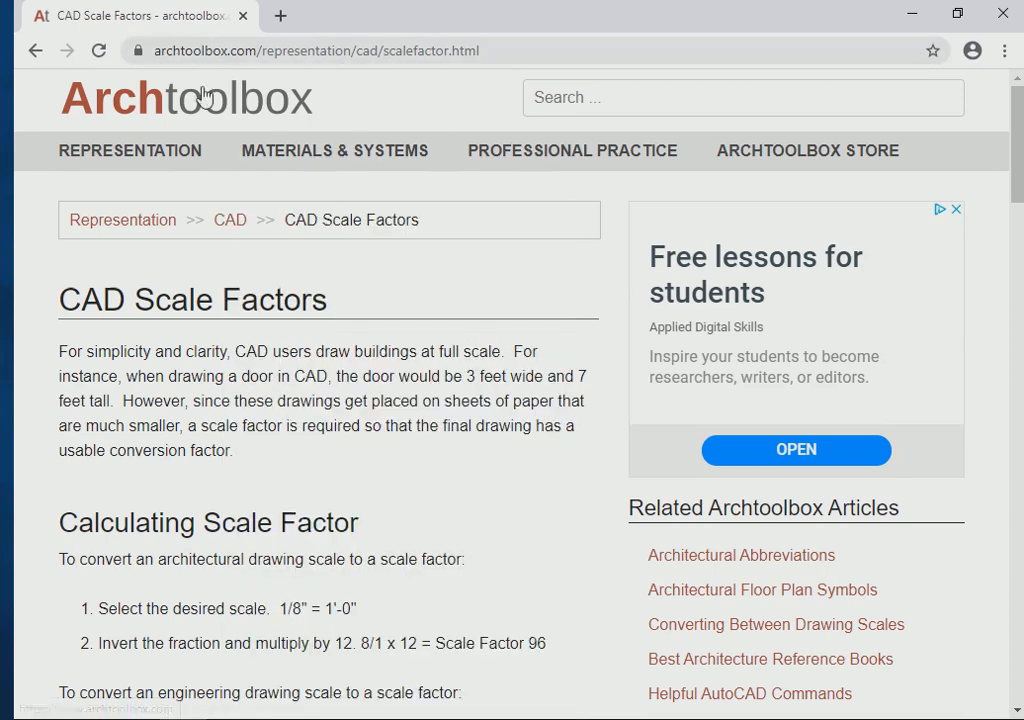
Scroll down to the Architectural Scales table, selecting its heading along the way.
scroll("down", 3)
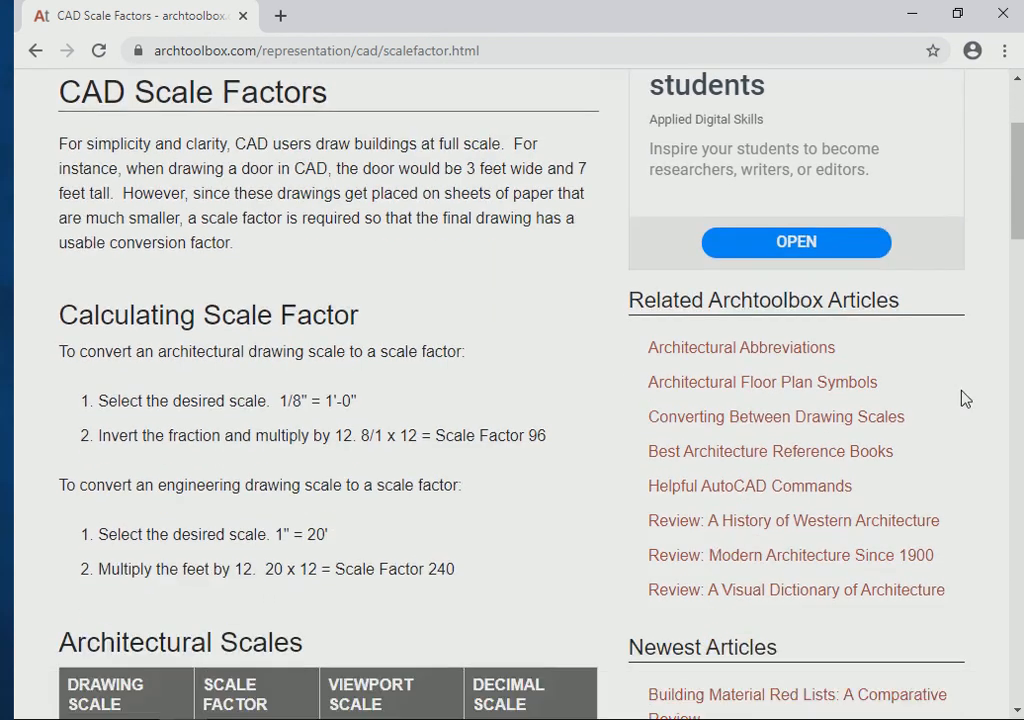
scroll("down", 3)
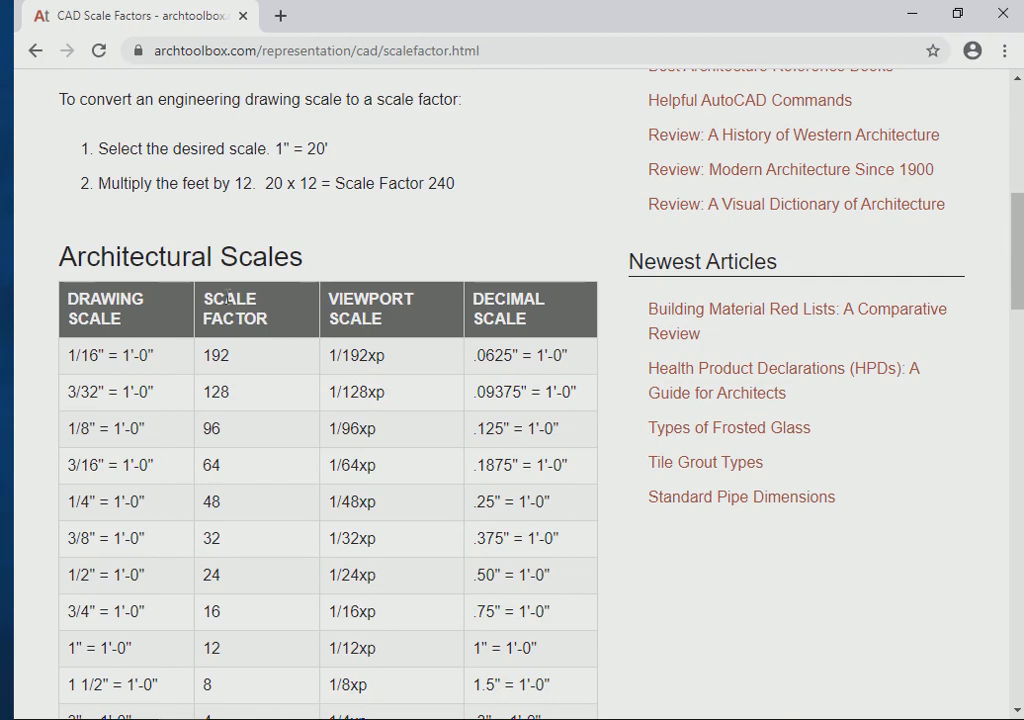
mouse_move(310, 262)
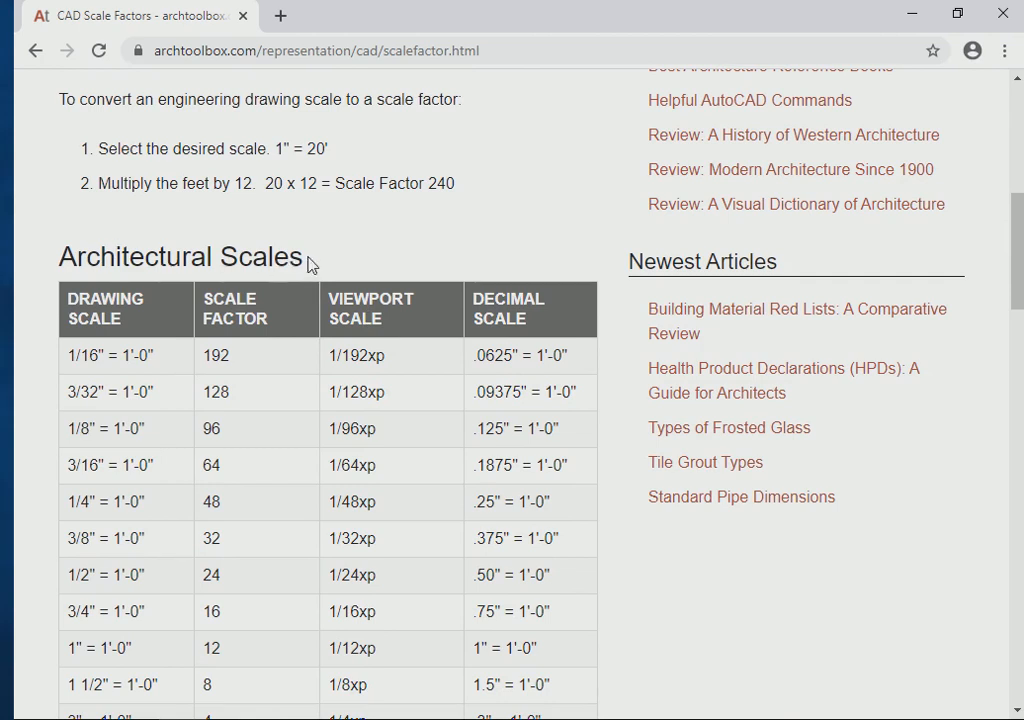
double_click(180, 256)
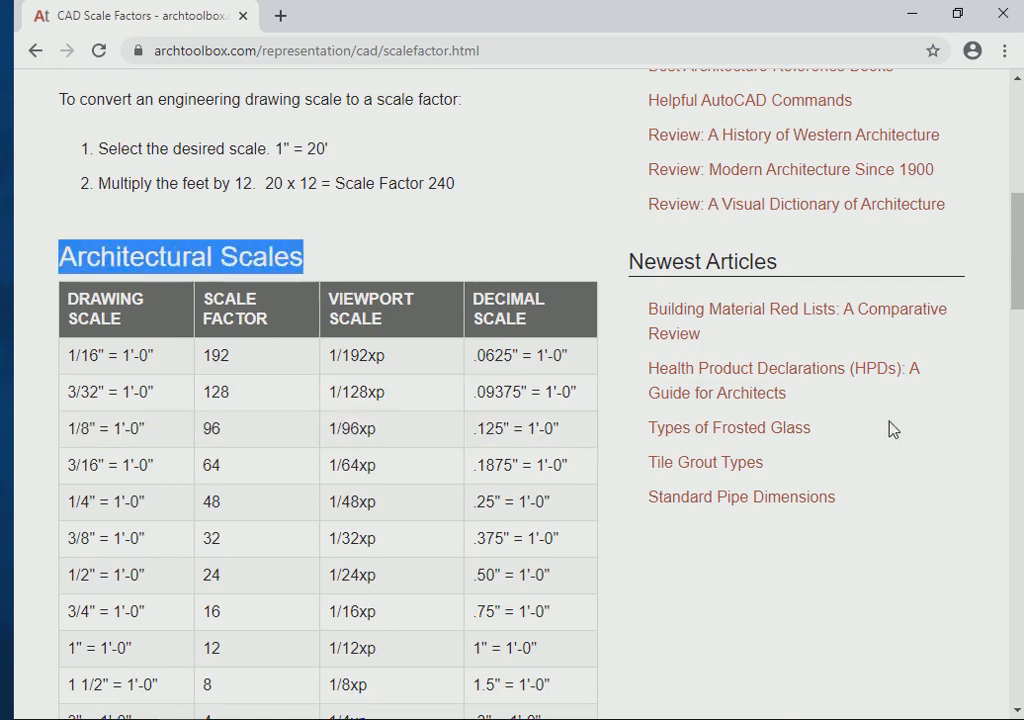
mouse_move(985, 471)
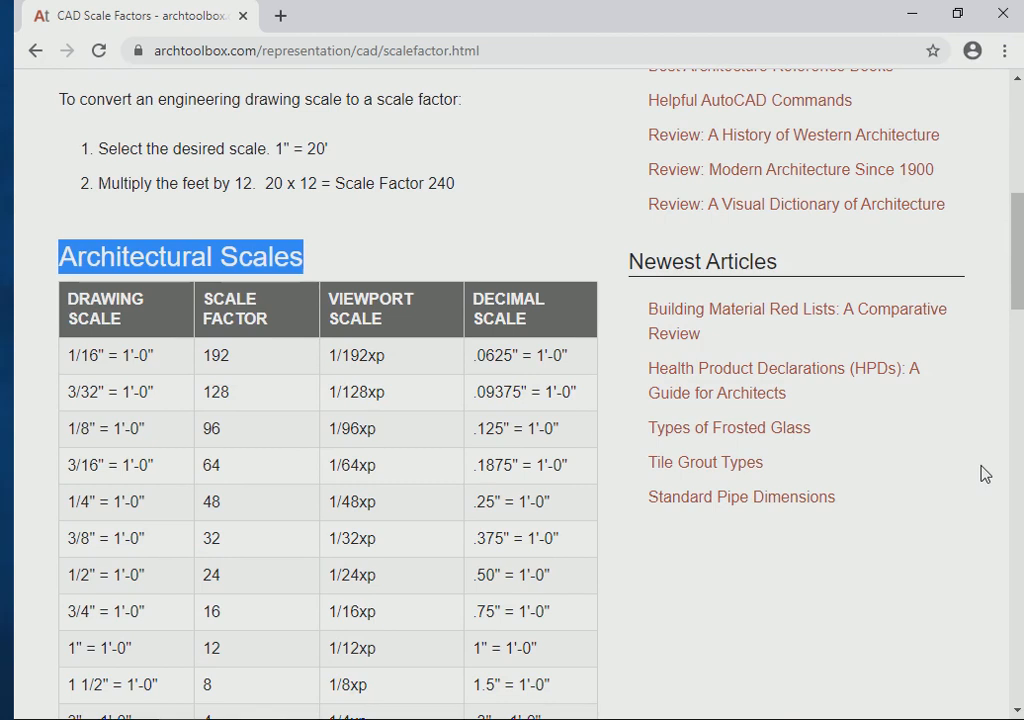
mouse_move(976, 480)
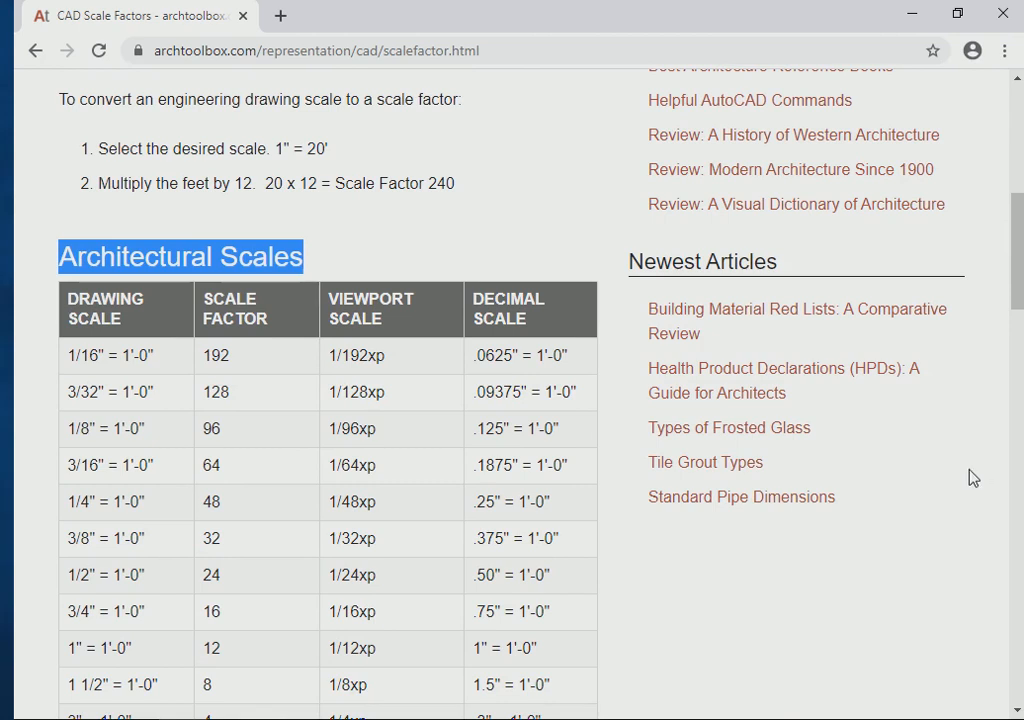
scroll("down", 3)
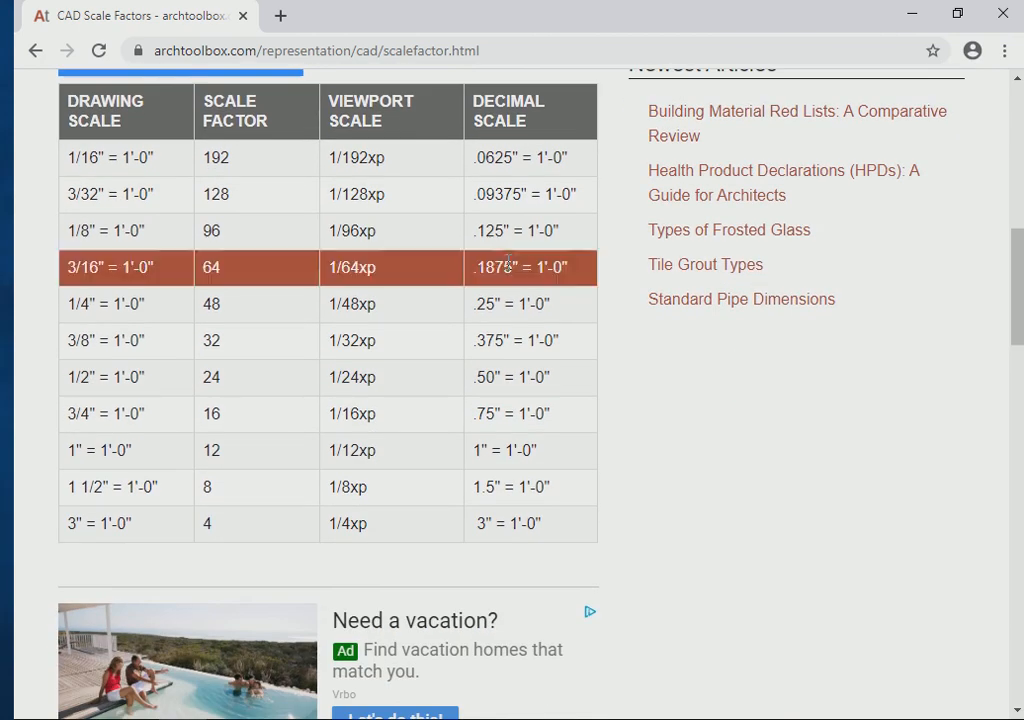
mouse_move(953, 399)
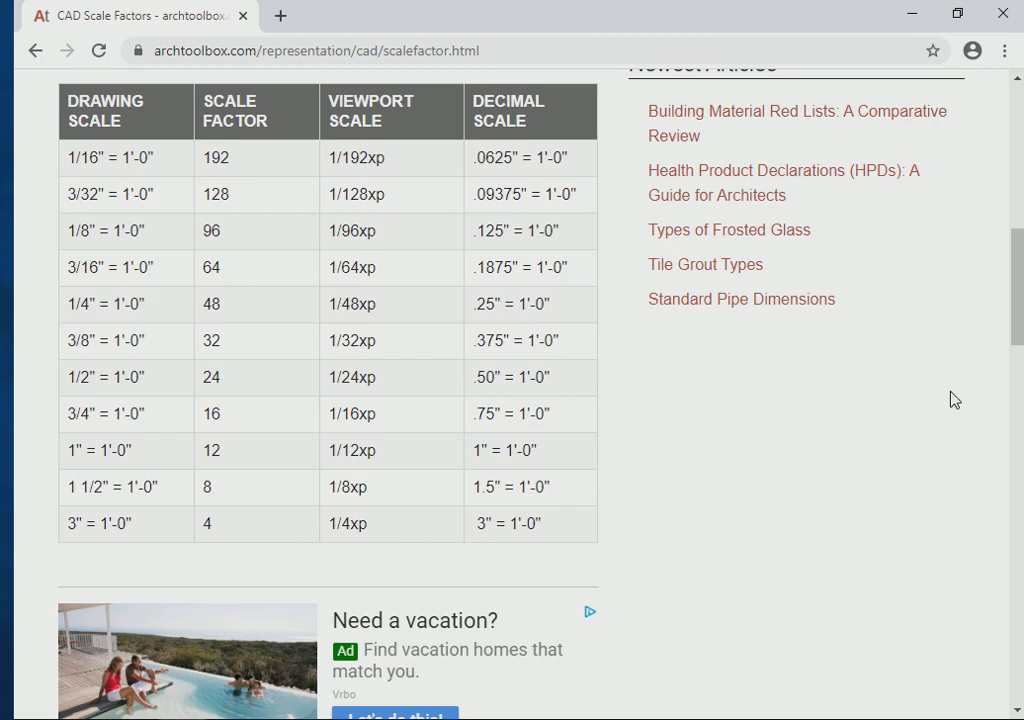
mouse_move(855, 417)
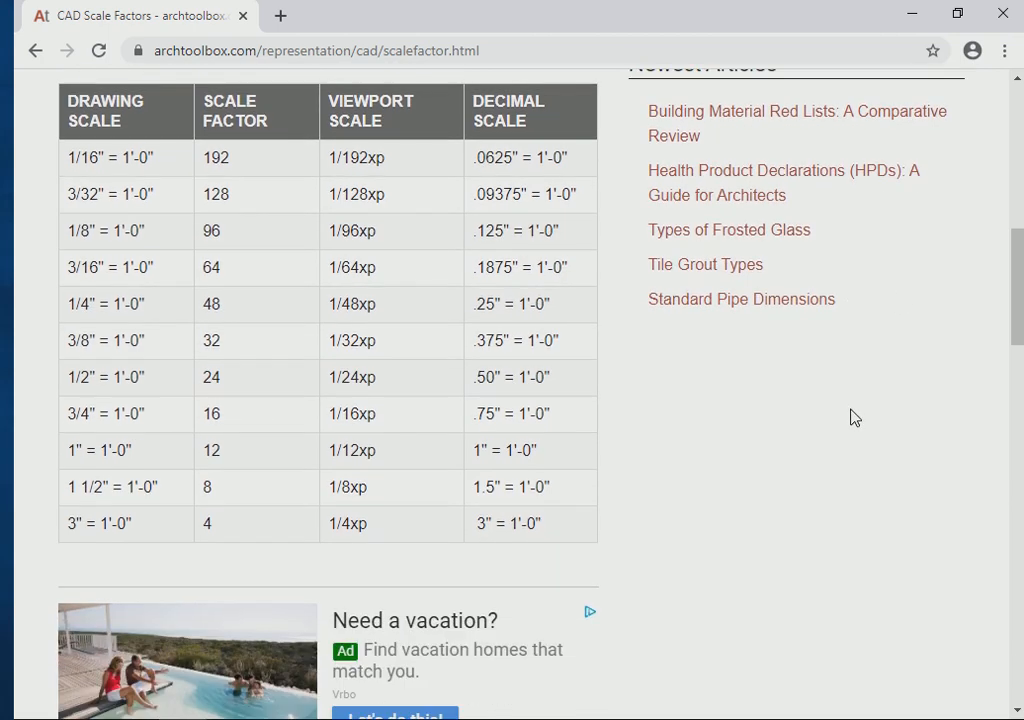
mouse_move(114, 141)
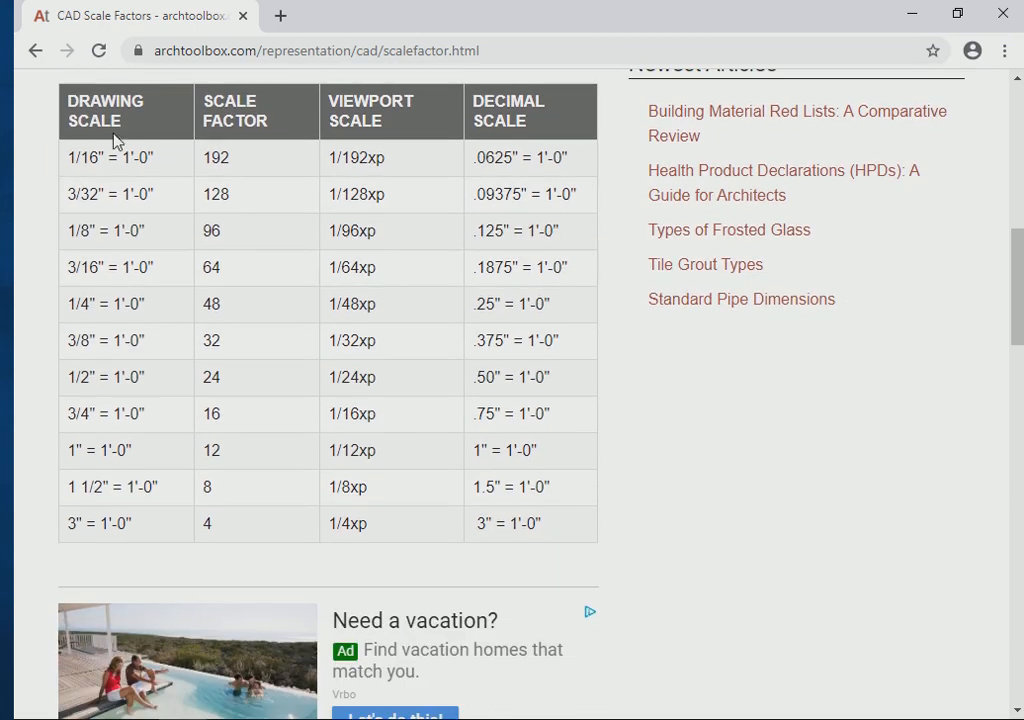
mouse_move(951, 131)
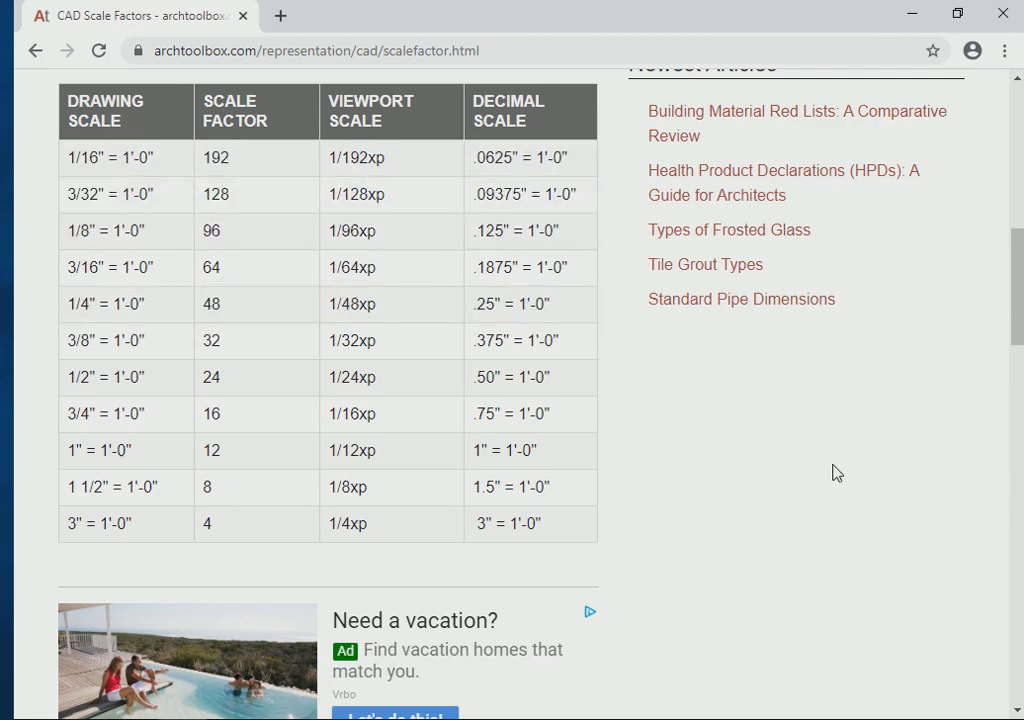
mouse_move(885, 477)
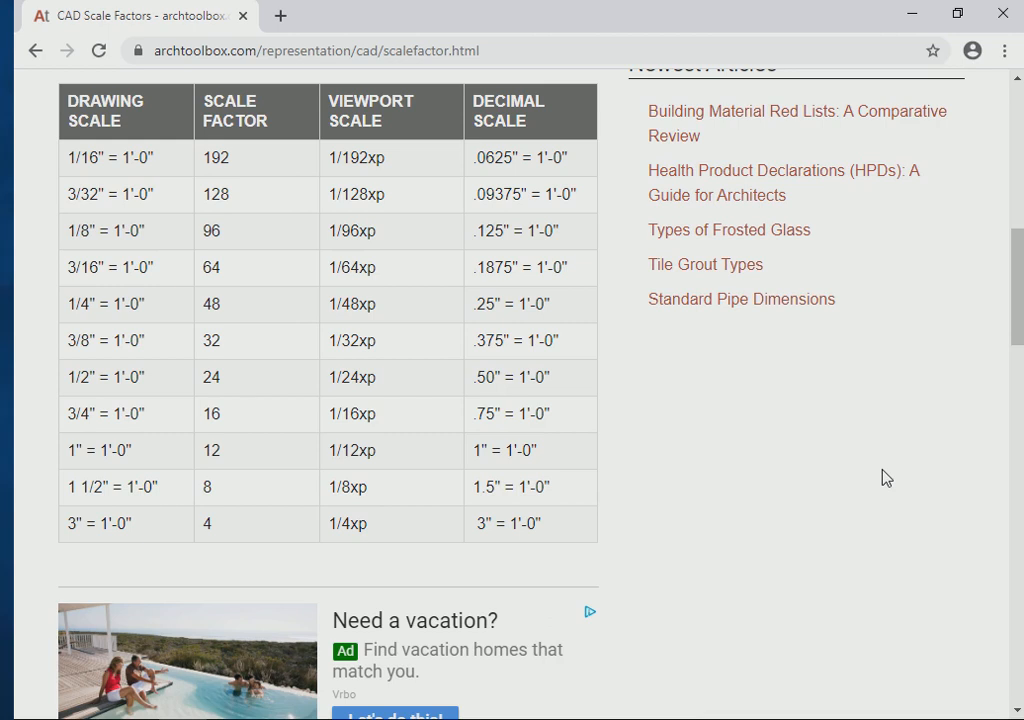
mouse_move(863, 463)
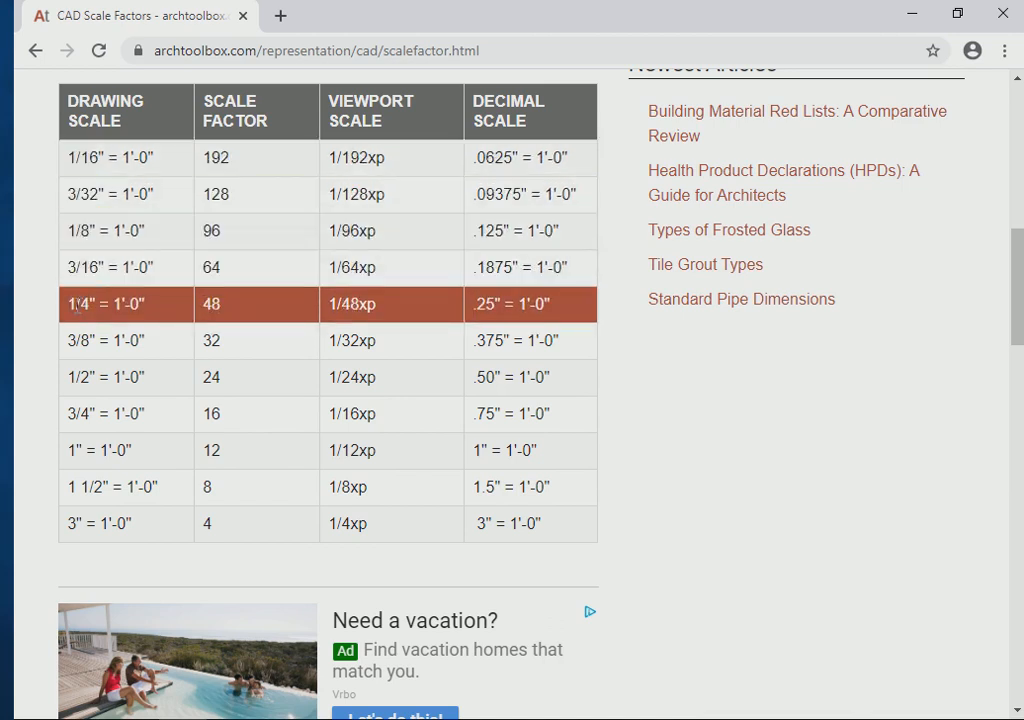
mouse_move(148, 320)
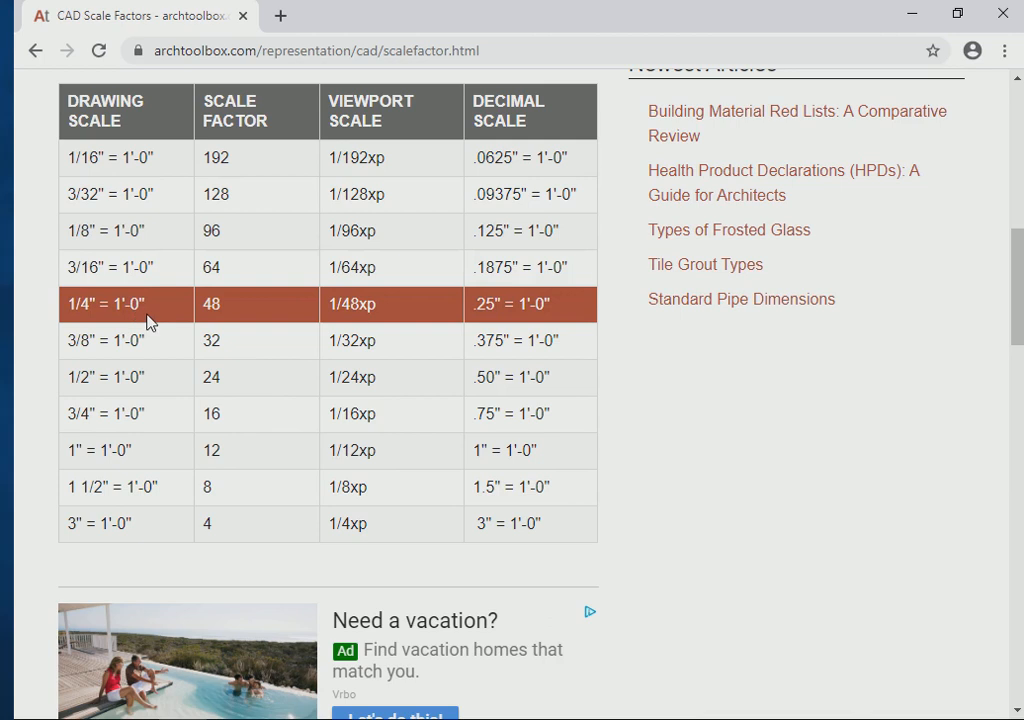
mouse_move(230, 315)
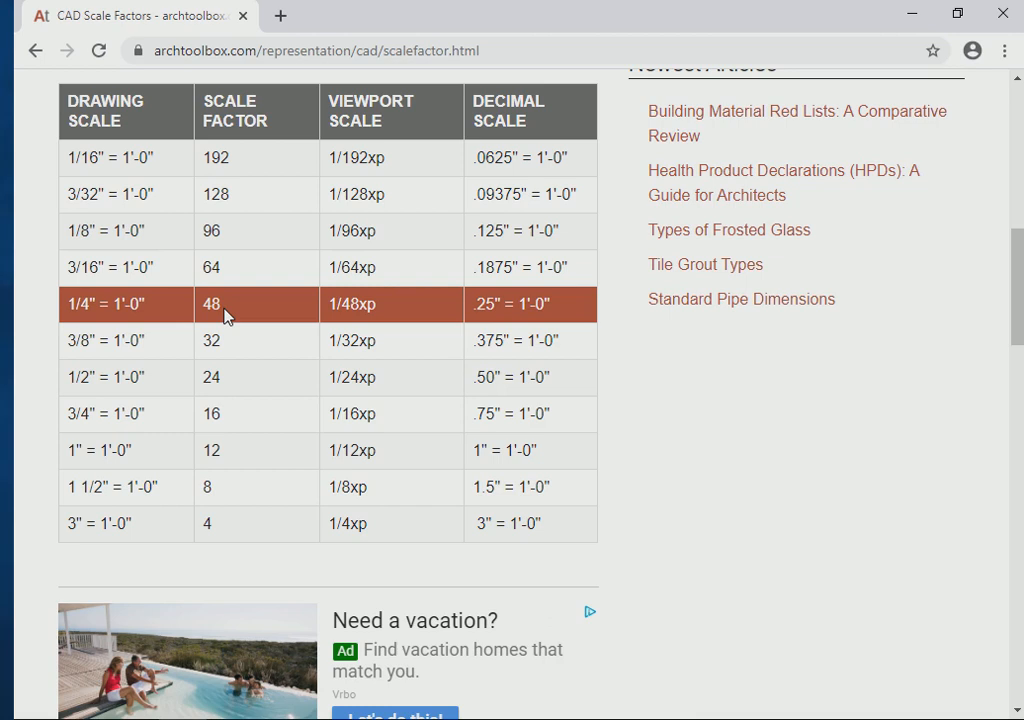
mouse_move(250, 313)
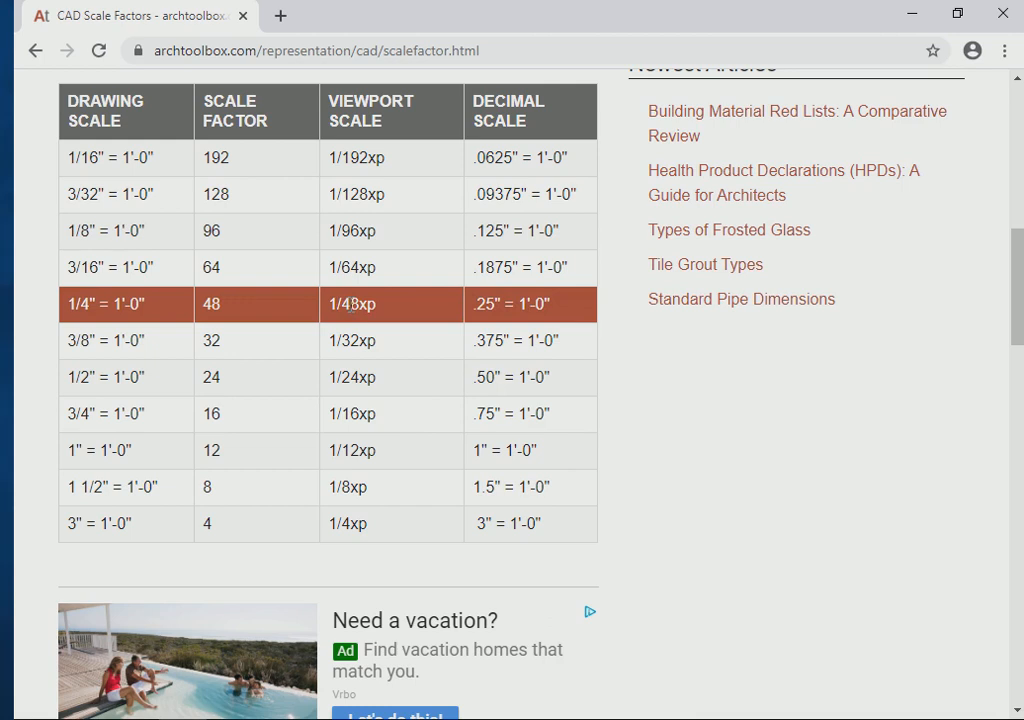
mouse_move(365, 304)
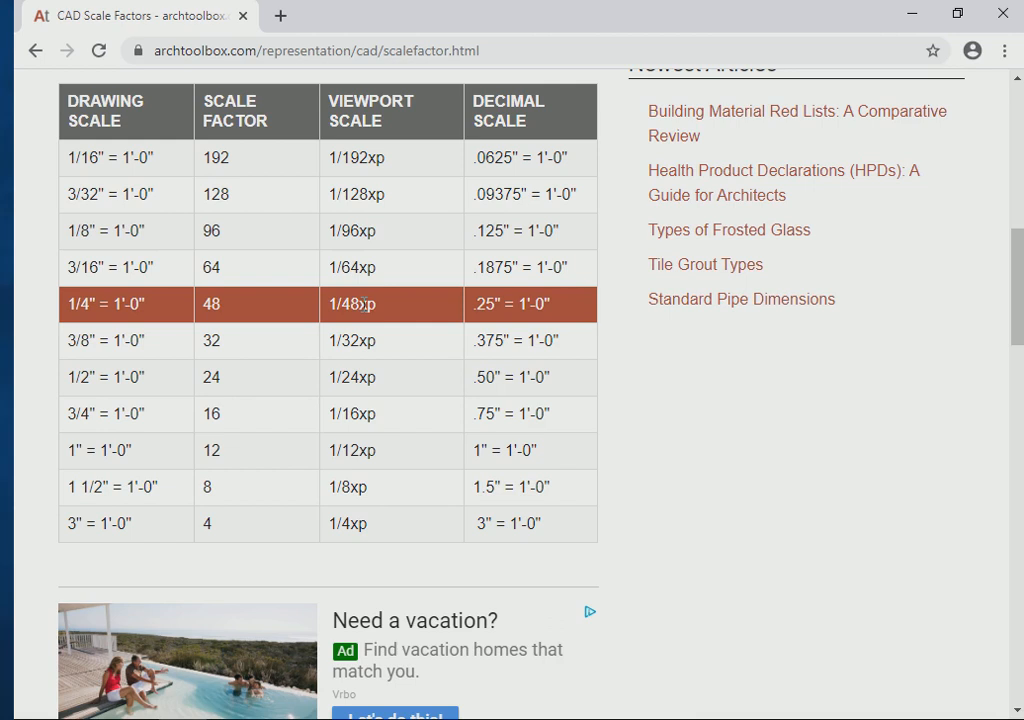
mouse_move(55, 316)
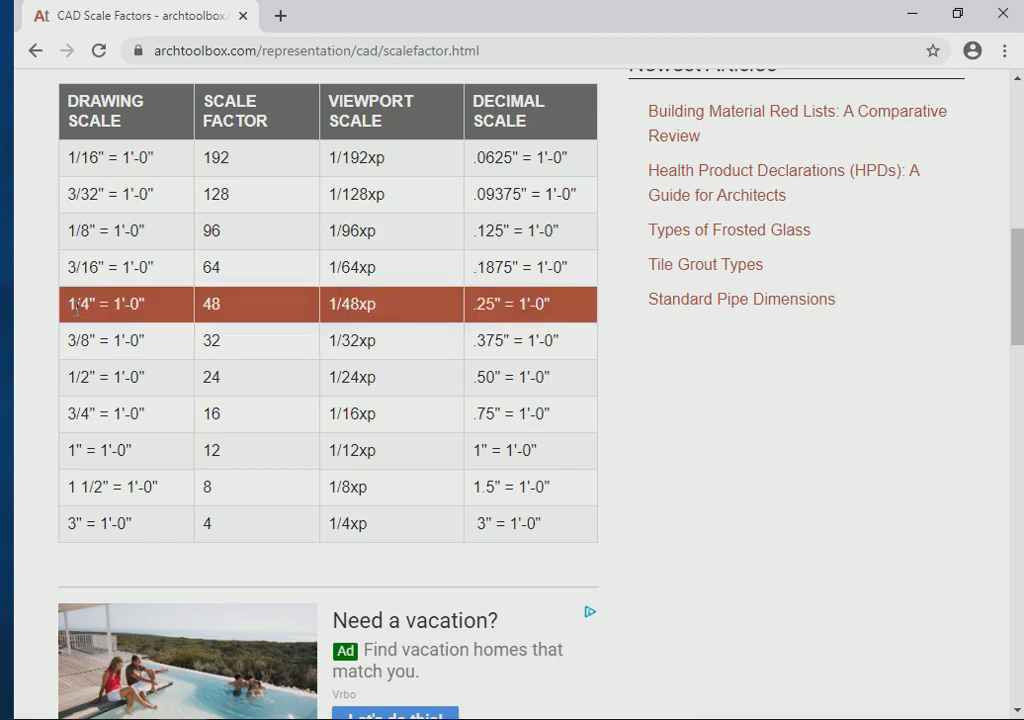
mouse_move(152, 316)
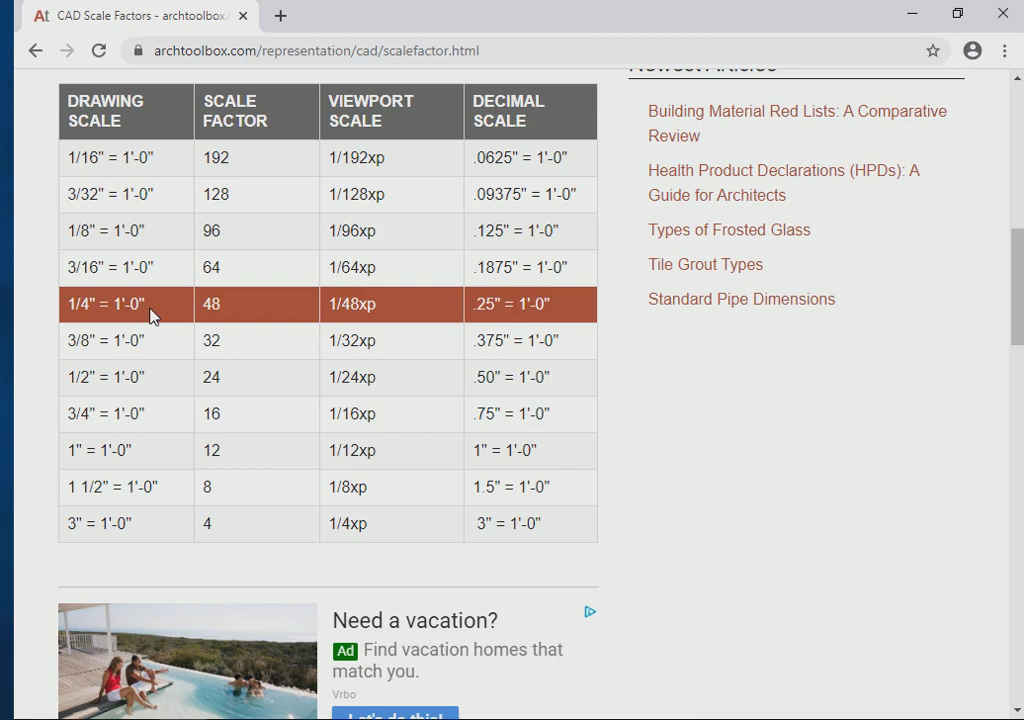
mouse_move(288, 322)
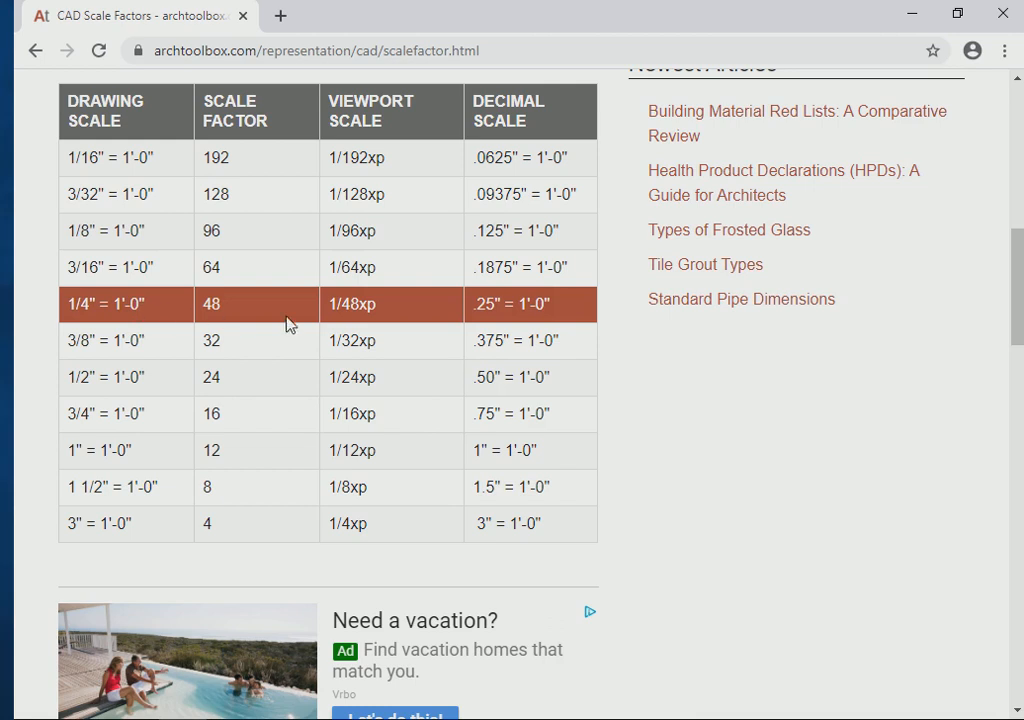
mouse_move(430, 318)
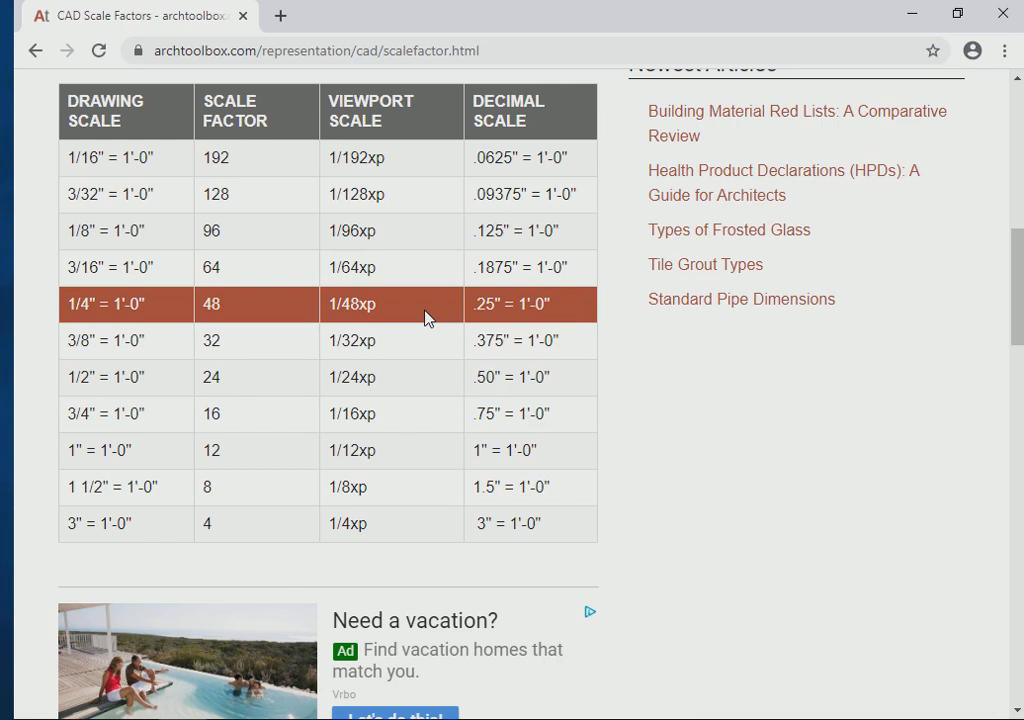
mouse_move(367, 340)
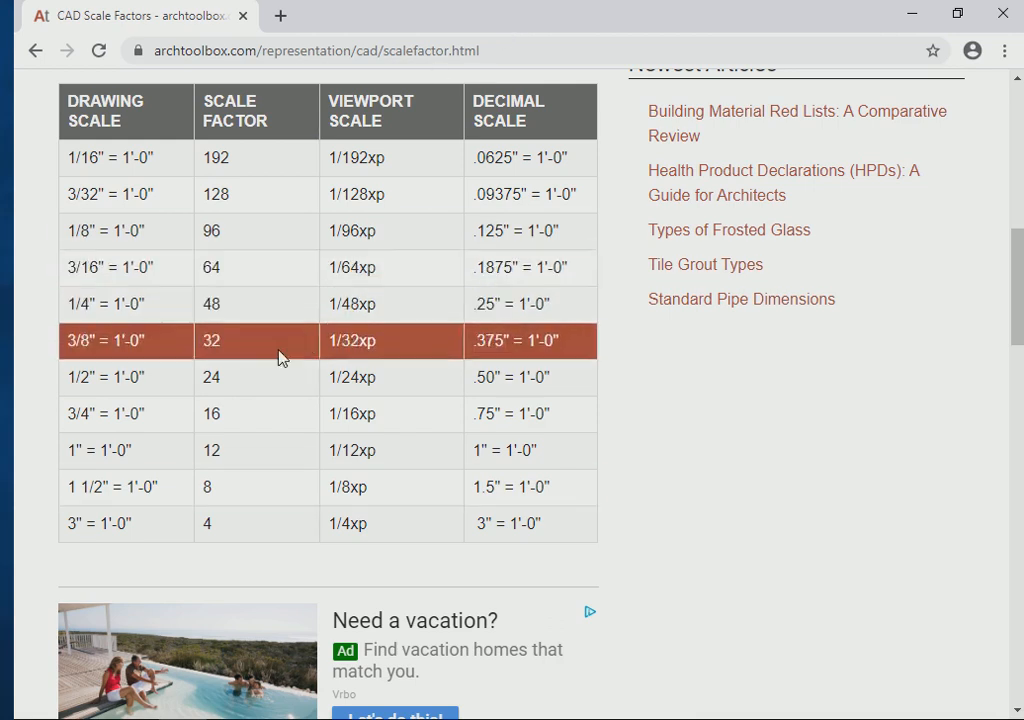
mouse_move(283, 377)
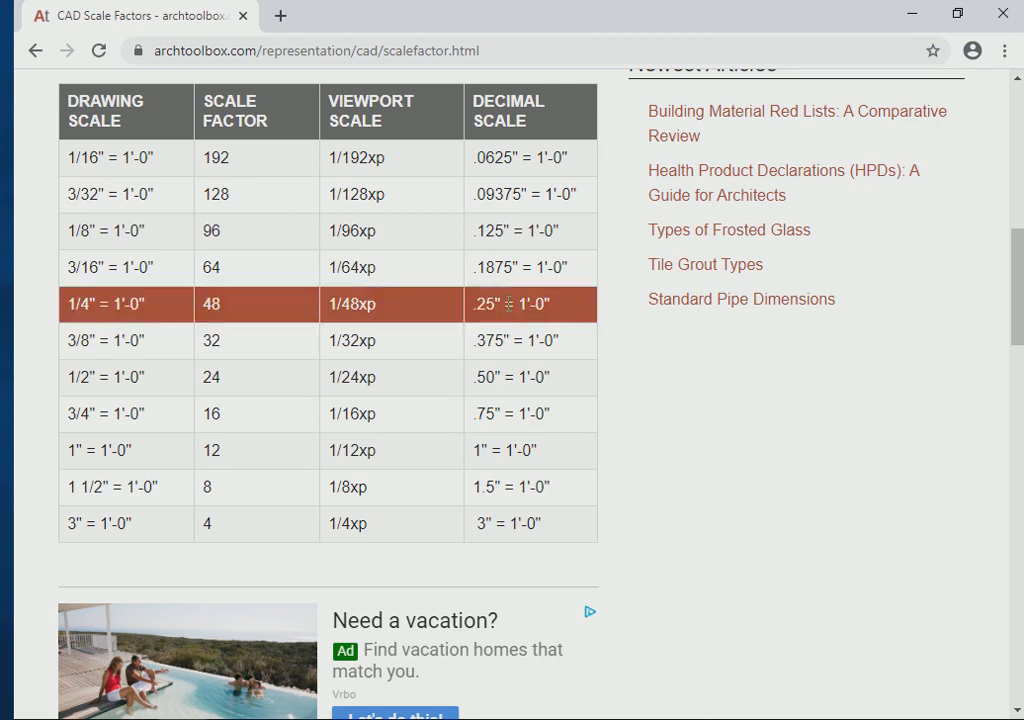
scroll("down", 3)
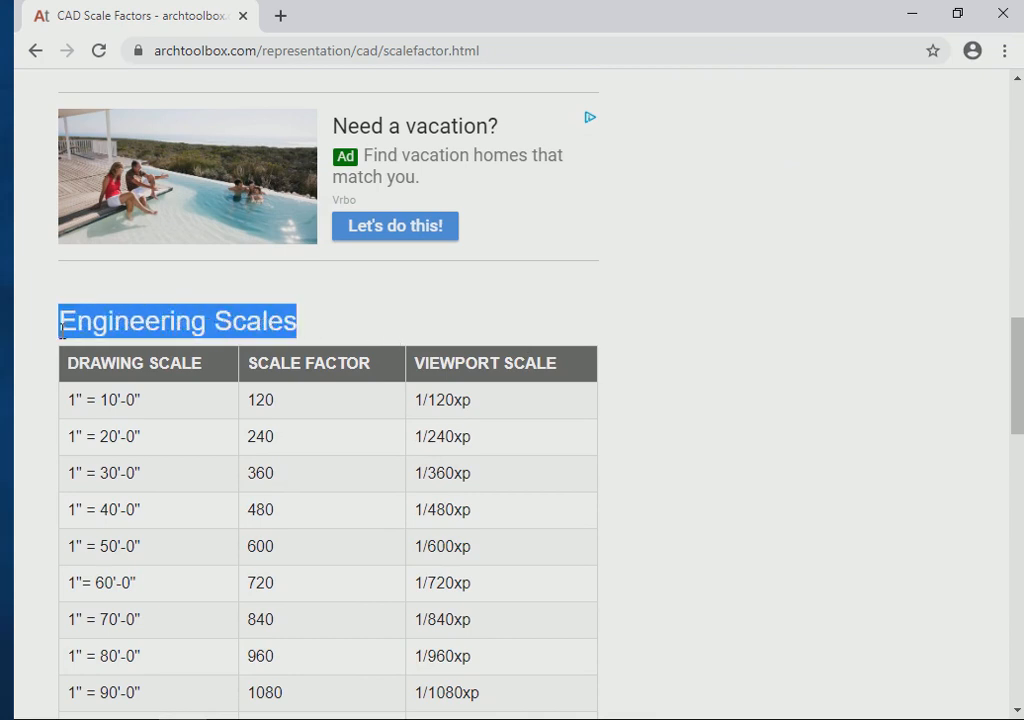
mouse_move(502, 412)
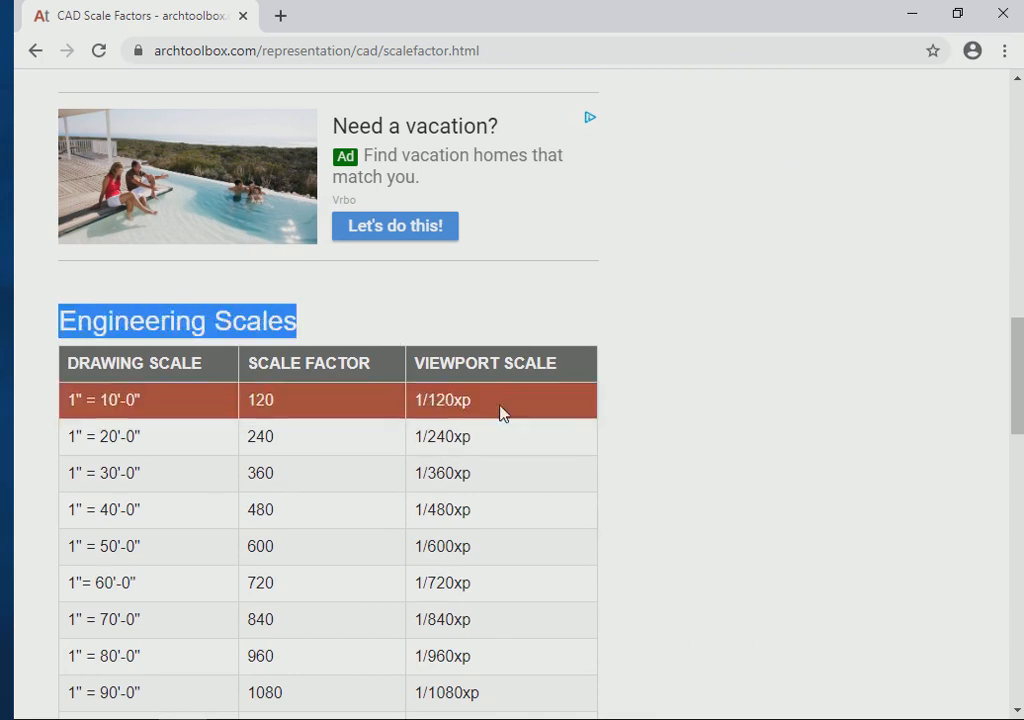
mouse_move(120, 454)
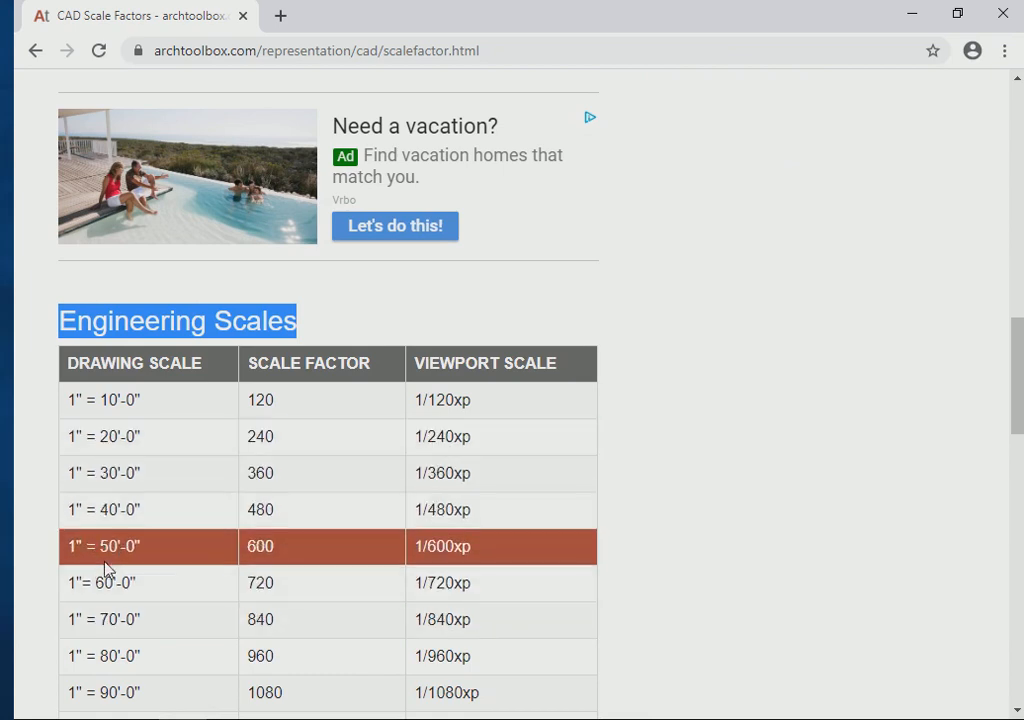
scroll("down", 3)
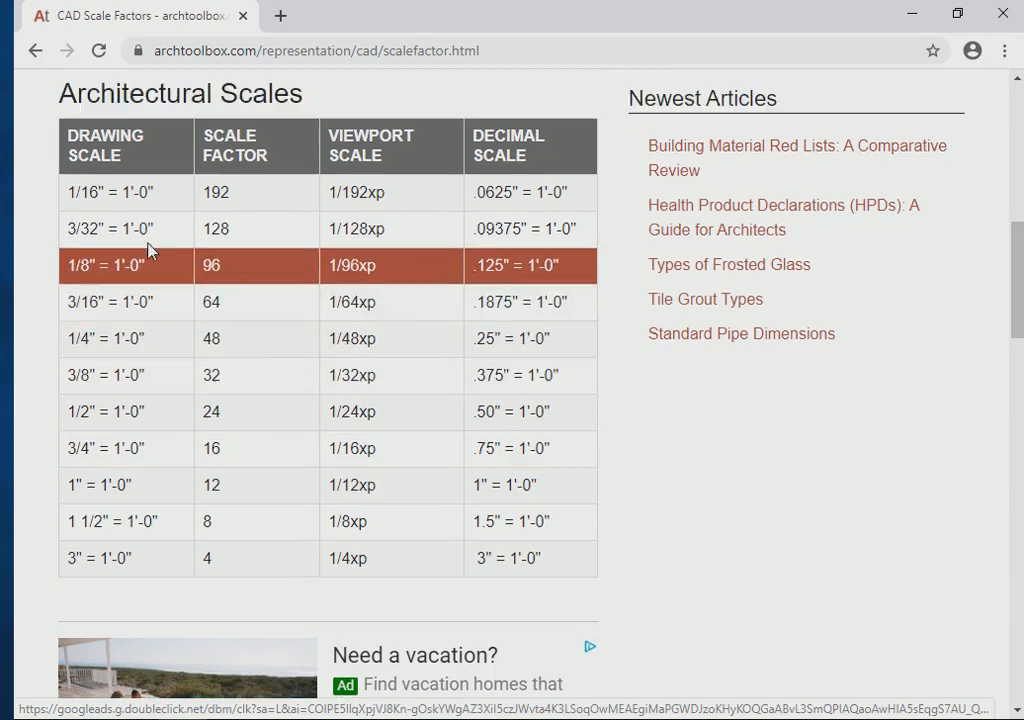
Scroll past the ad to the Engineering Scales rows up to 1" = 100'-0".
scroll("up", 3)
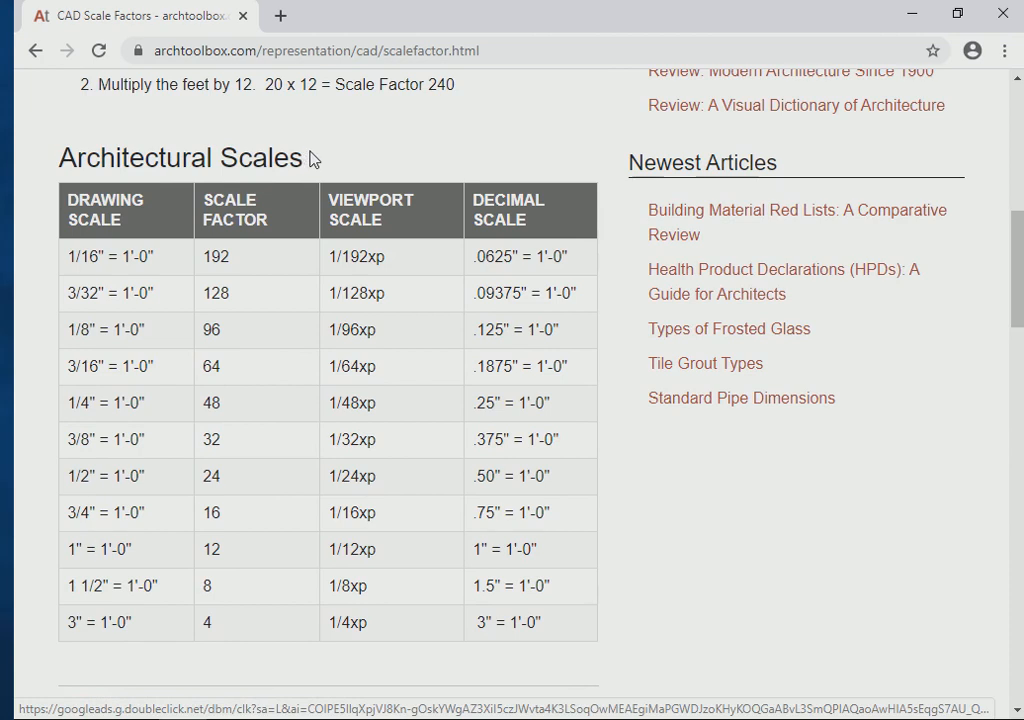
mouse_move(70, 184)
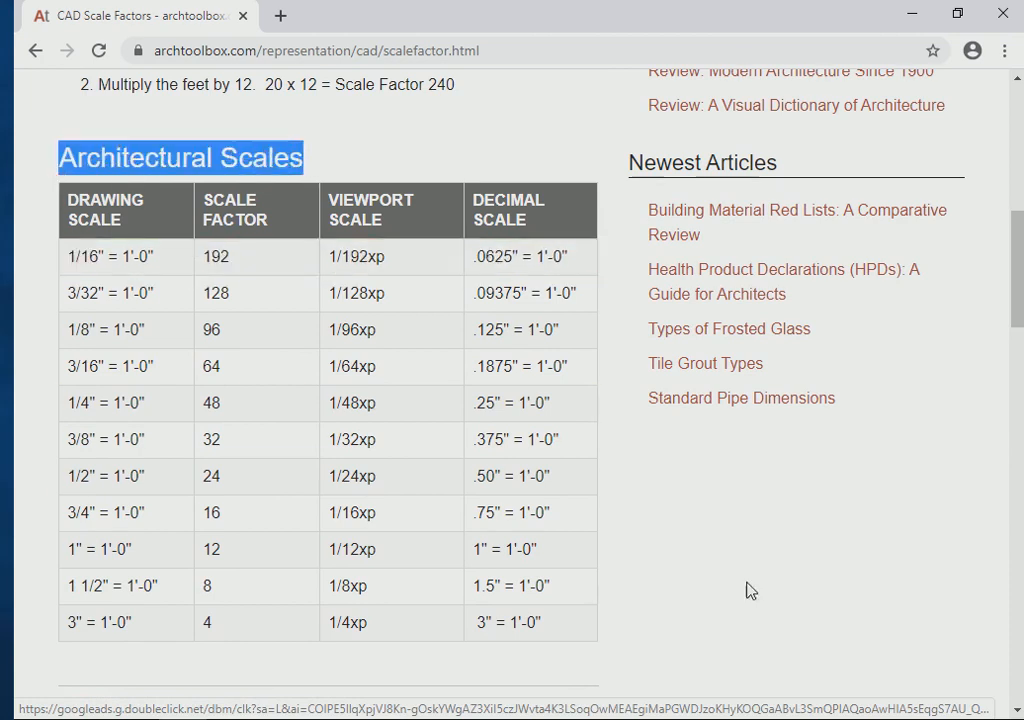
scroll("down", 3)
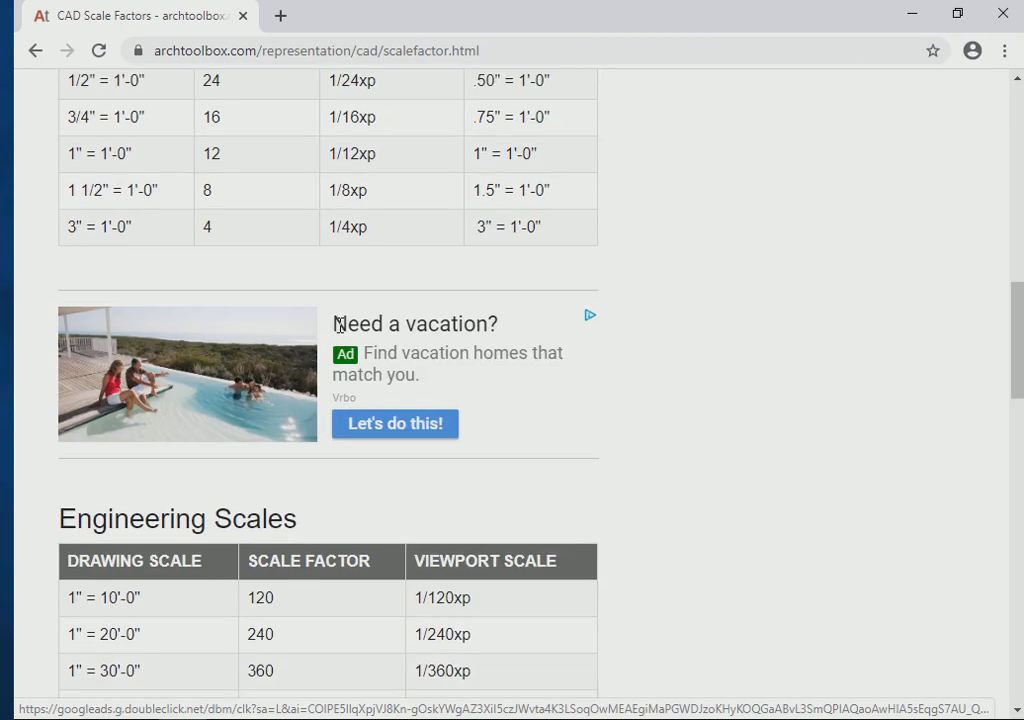
scroll("down", 3)
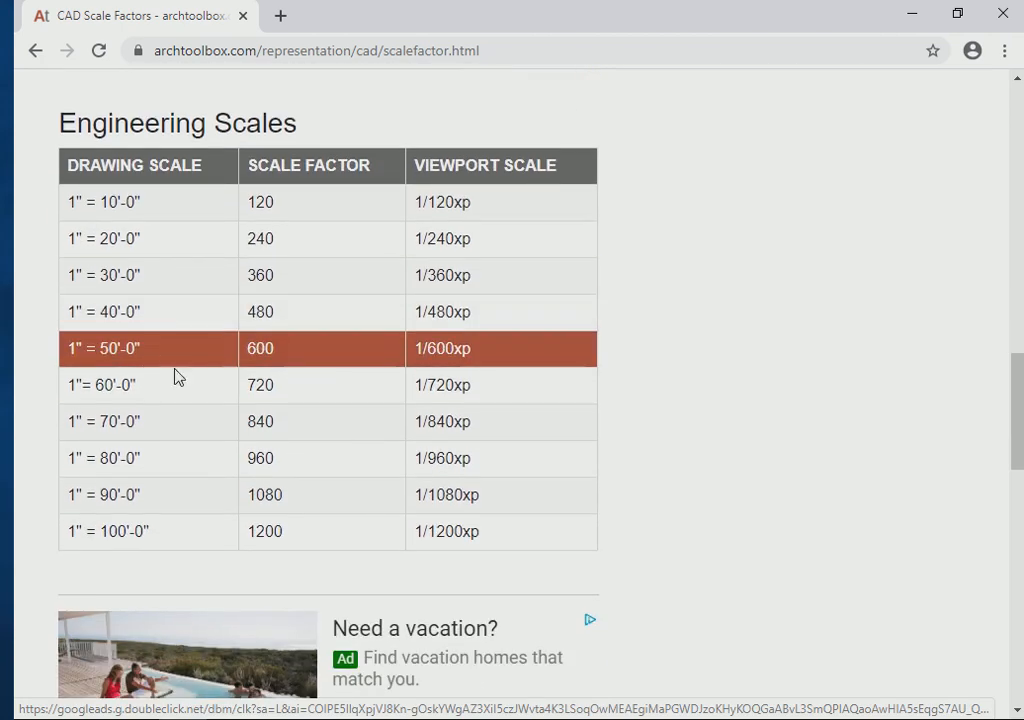
mouse_move(311, 125)
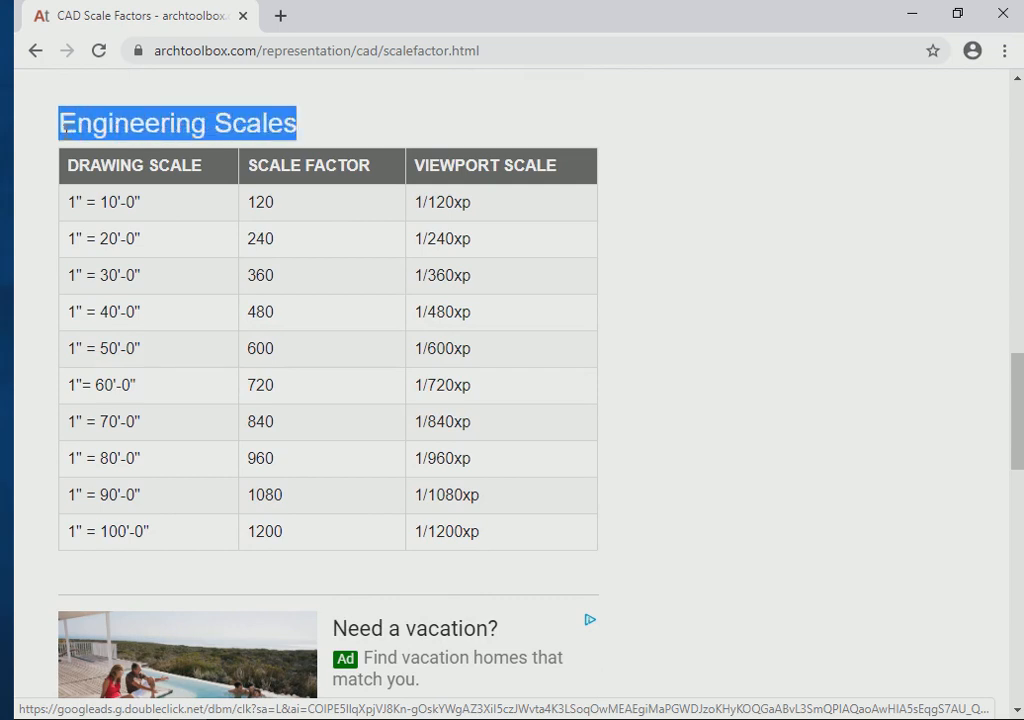
mouse_move(560, 380)
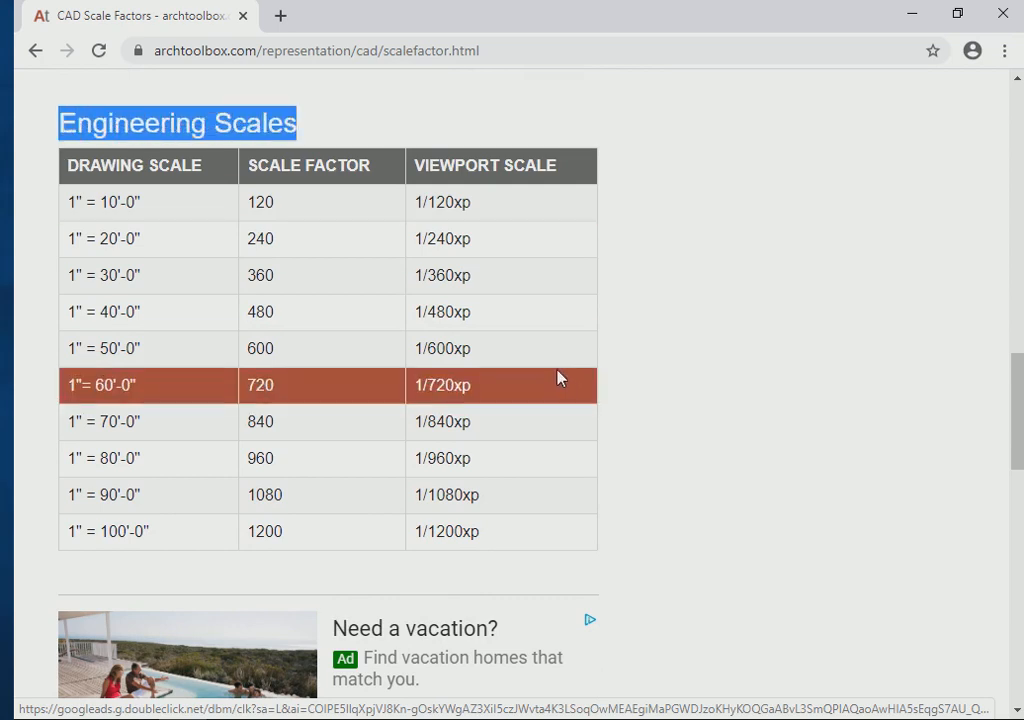
mouse_move(303, 348)
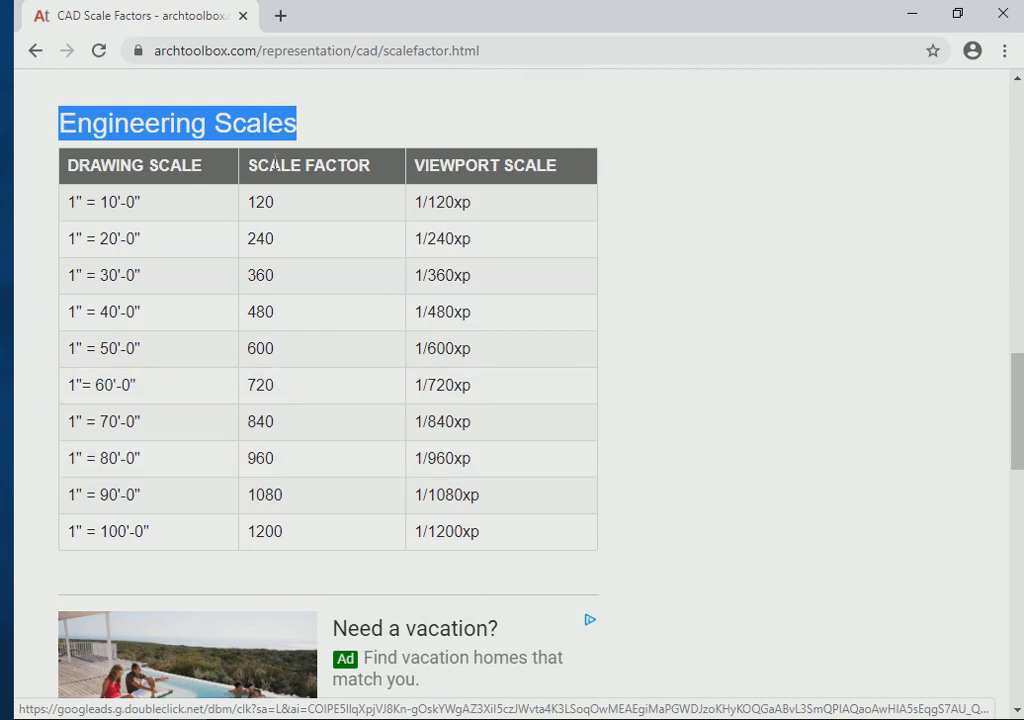
Review the Architectural Scales rows and mark the 1/8" = 1'-0" entry.
scroll("down", 3)
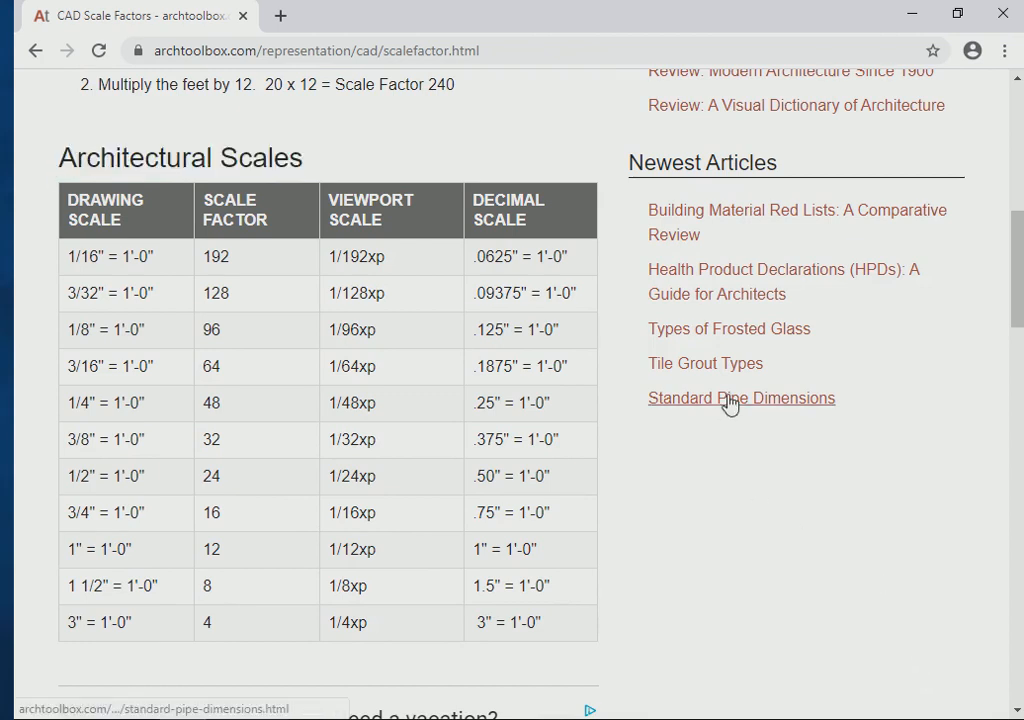
mouse_move(710, 525)
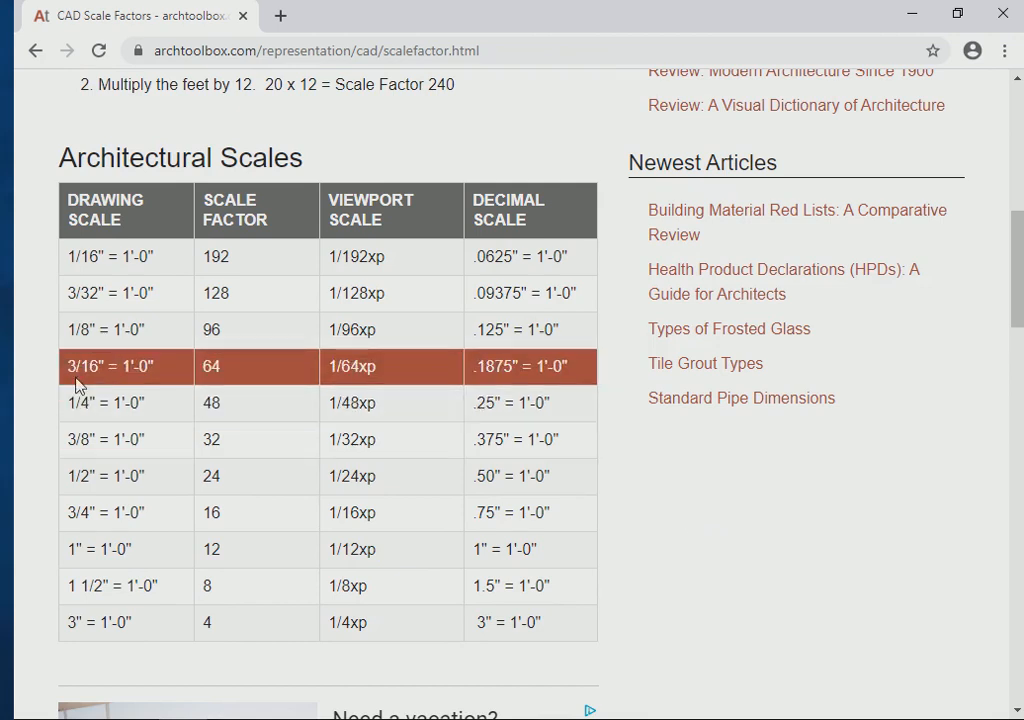
mouse_move(93, 403)
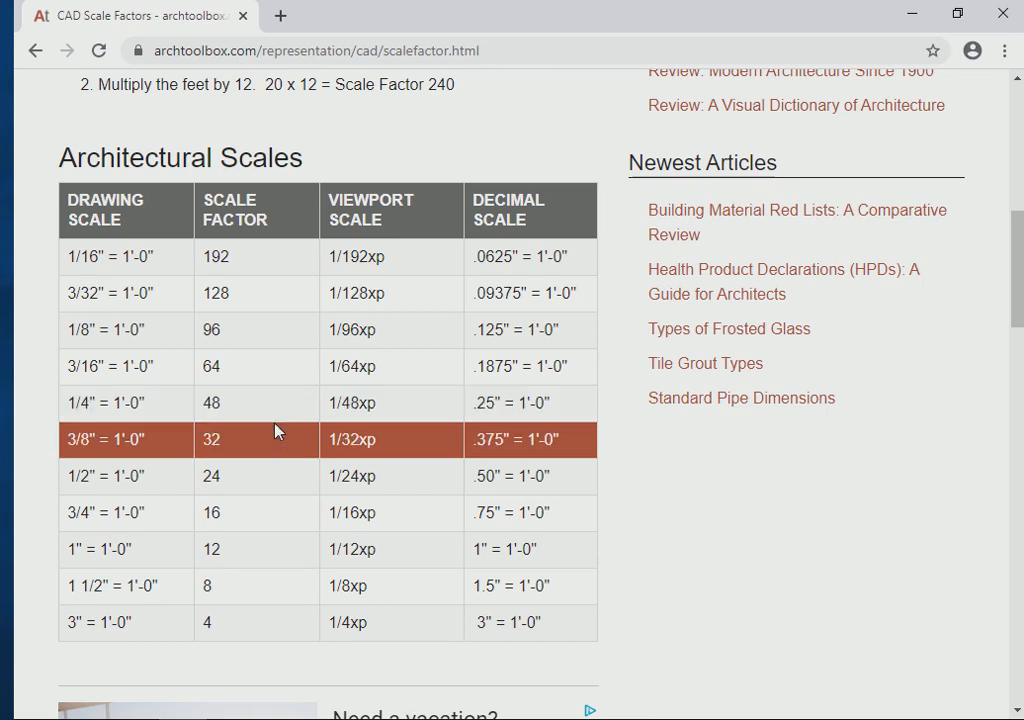
mouse_move(260, 403)
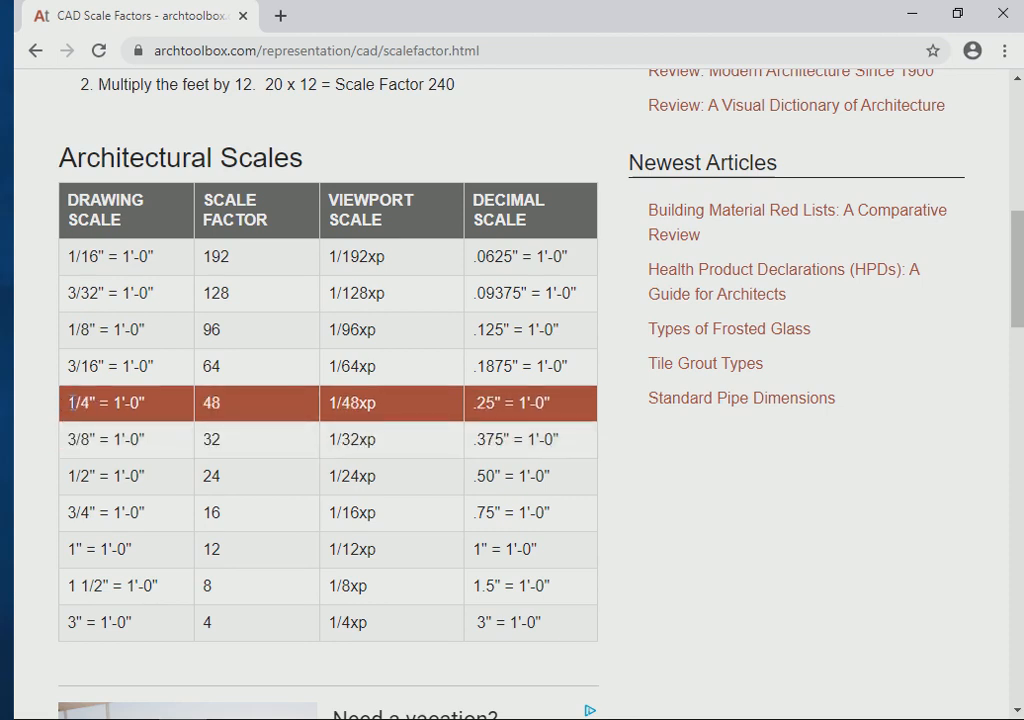
left_click(70, 402)
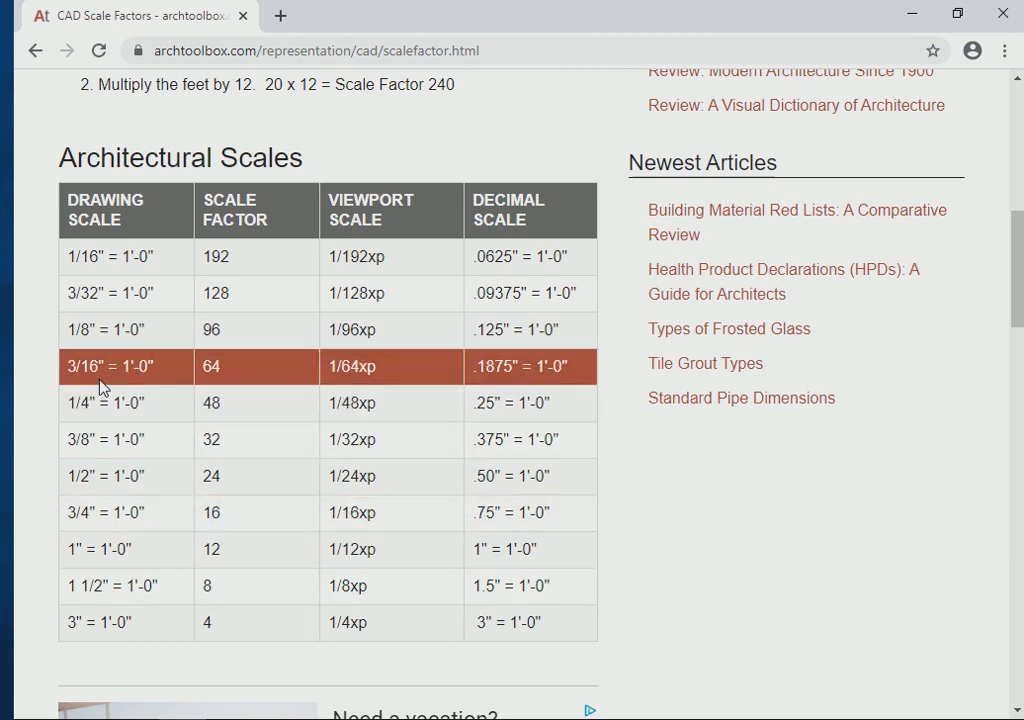
mouse_move(85, 338)
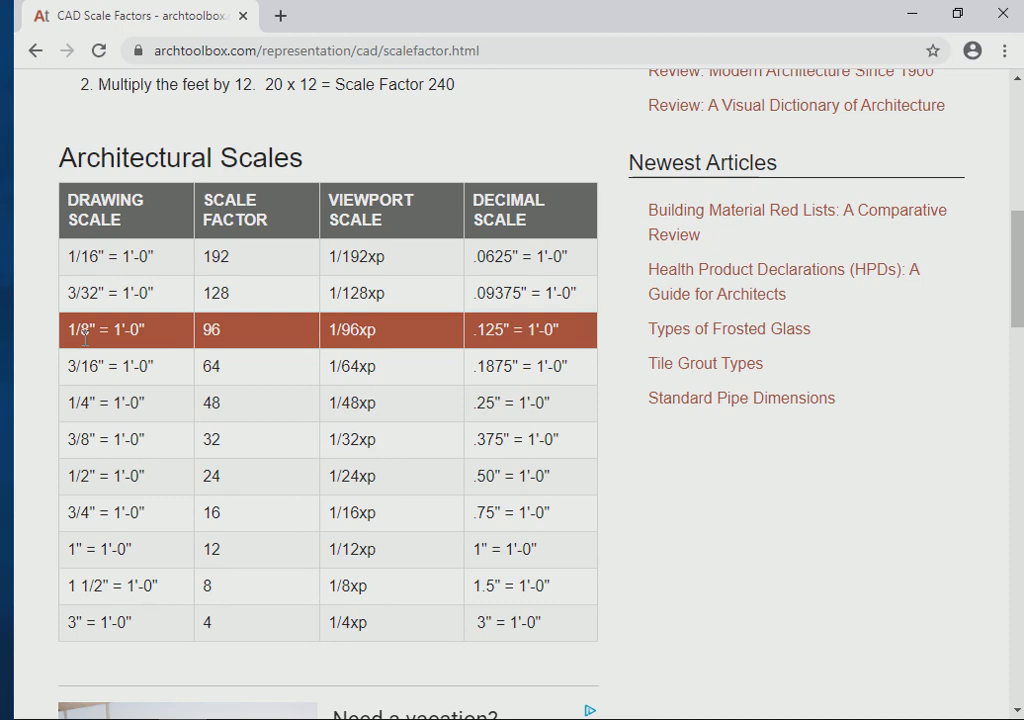
double_click(347, 330)
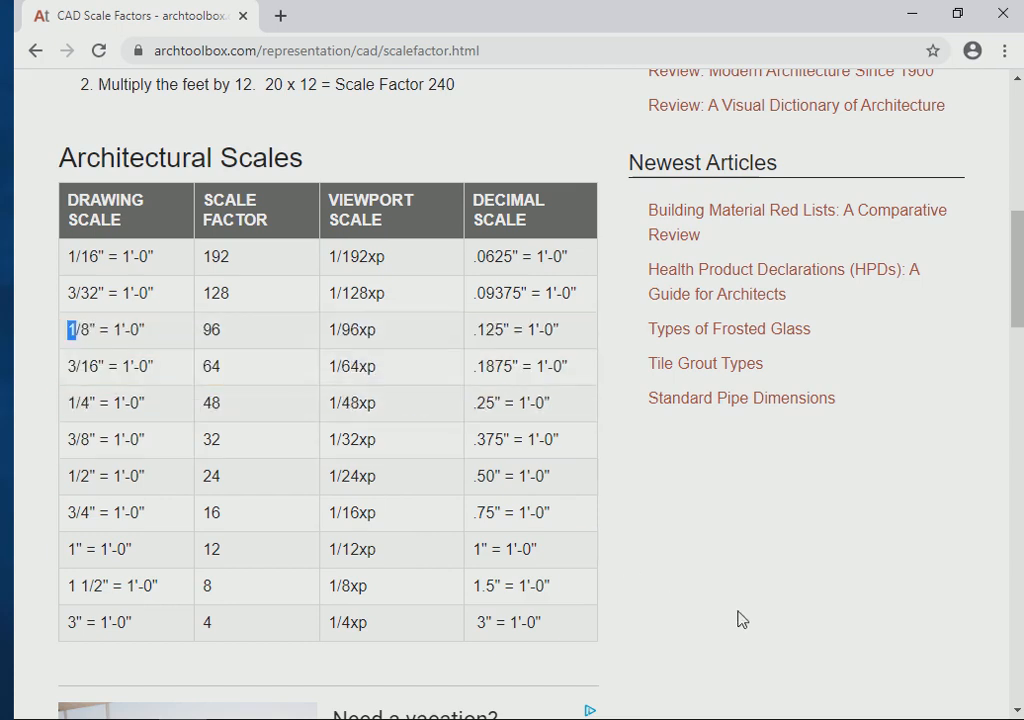
mouse_move(704, 566)
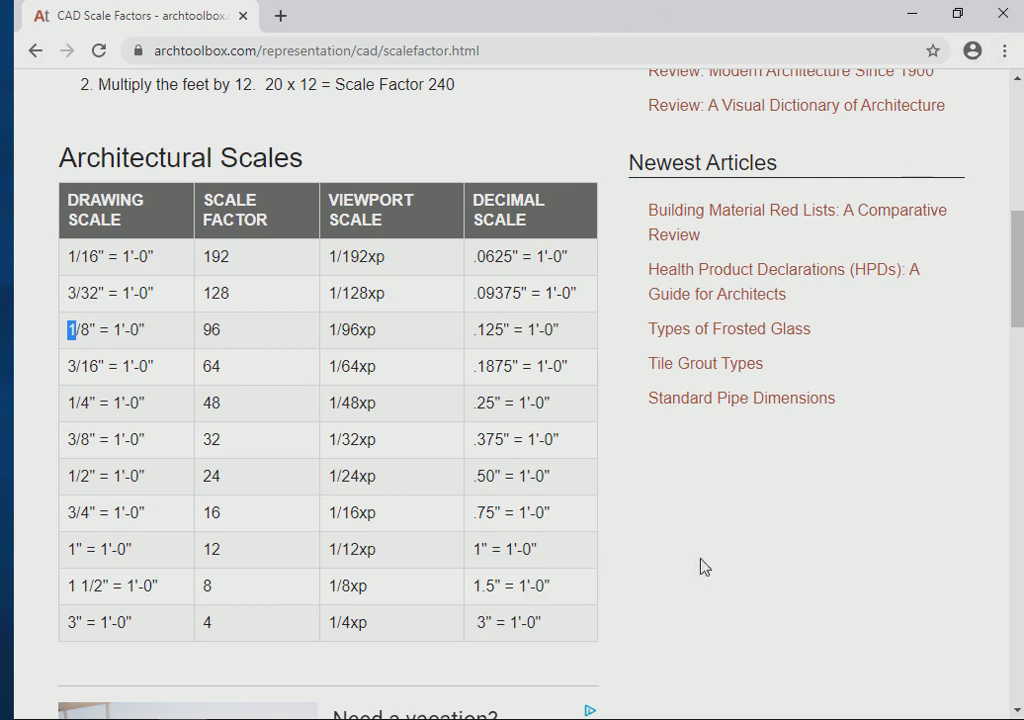
mouse_move(170, 708)
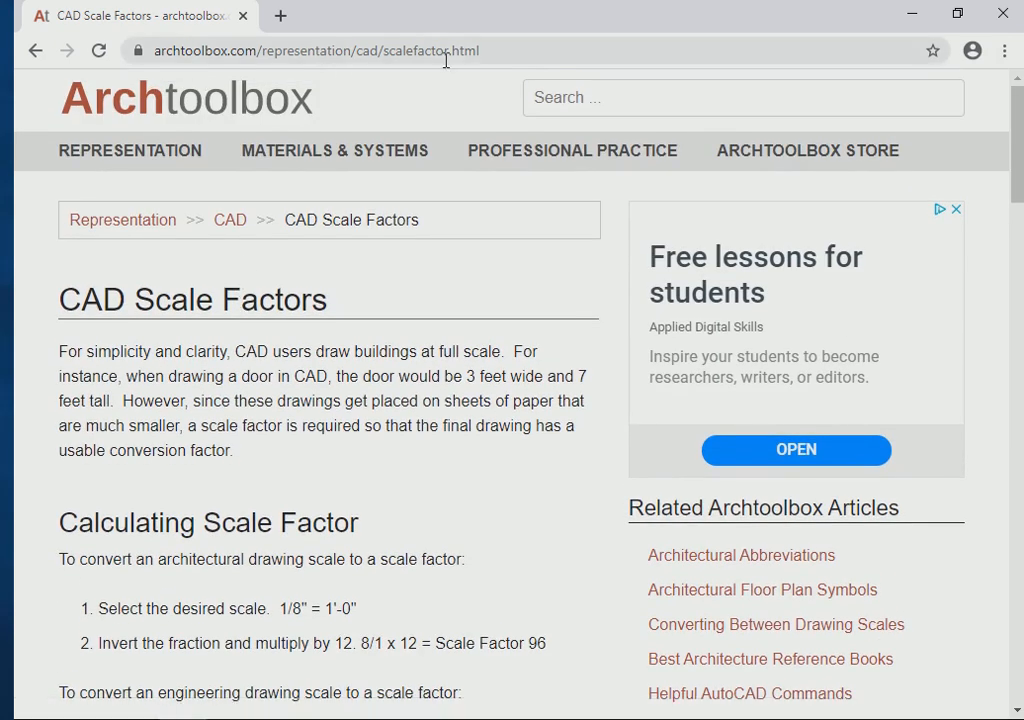
mouse_move(75, 693)
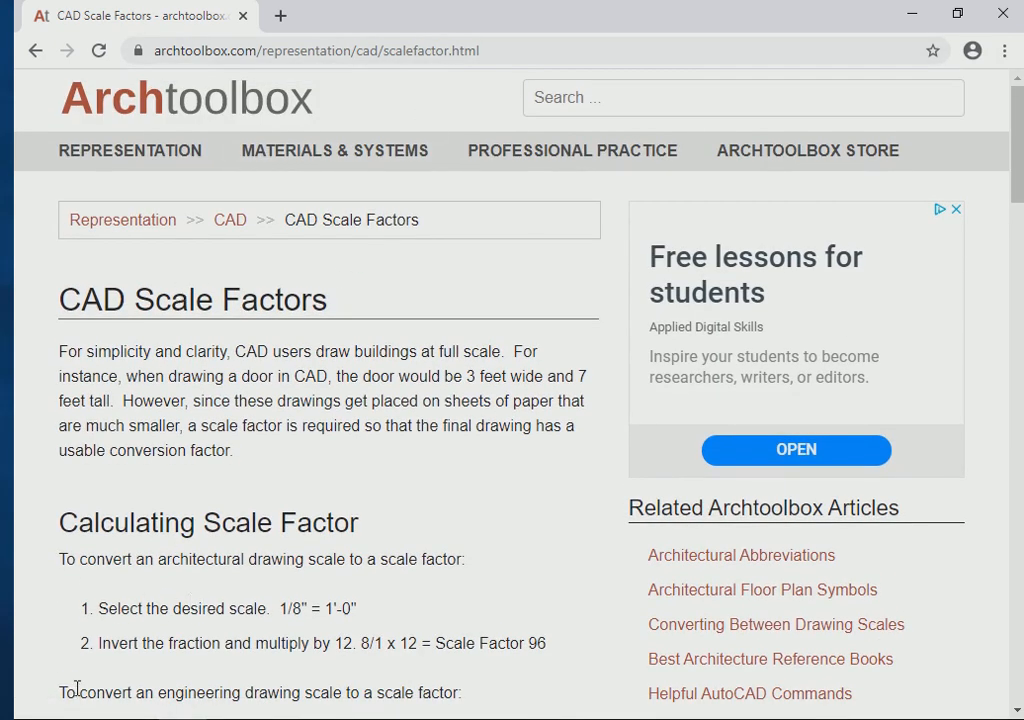